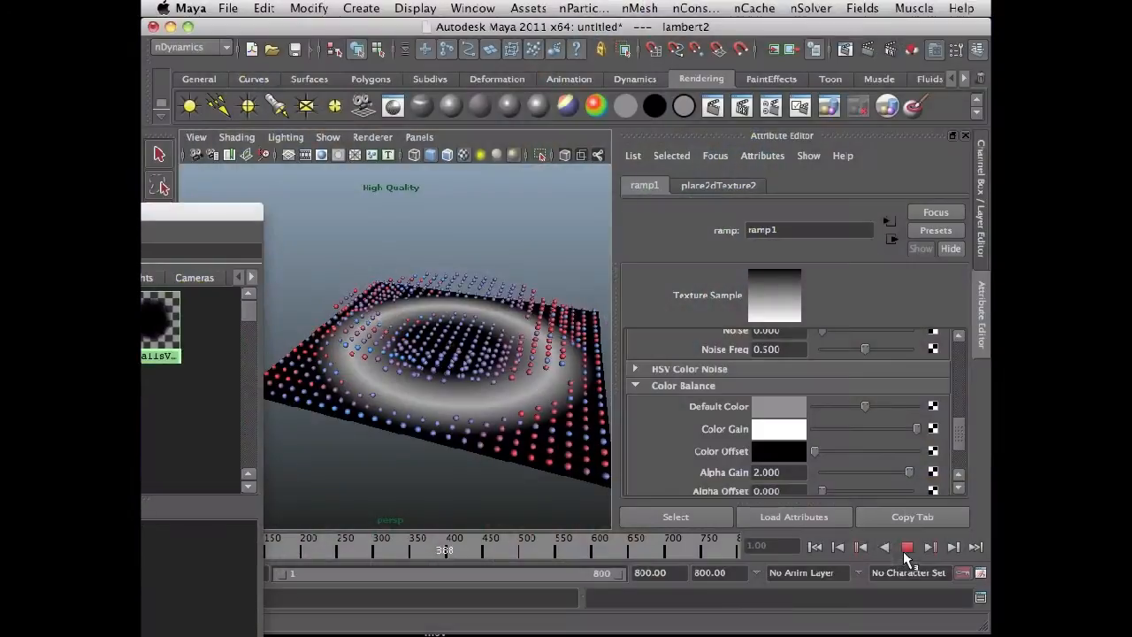
# Stop the fractal field playback and open handScene_start.ma without saving the demo
pyautogui.click(918, 547)
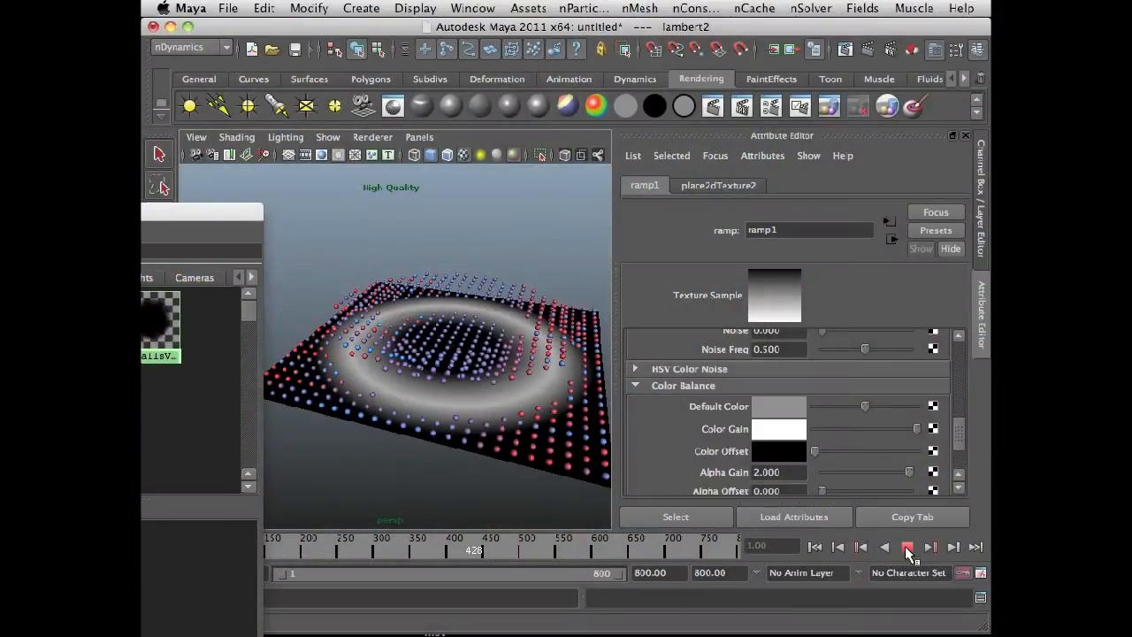
pyautogui.click(927, 546)
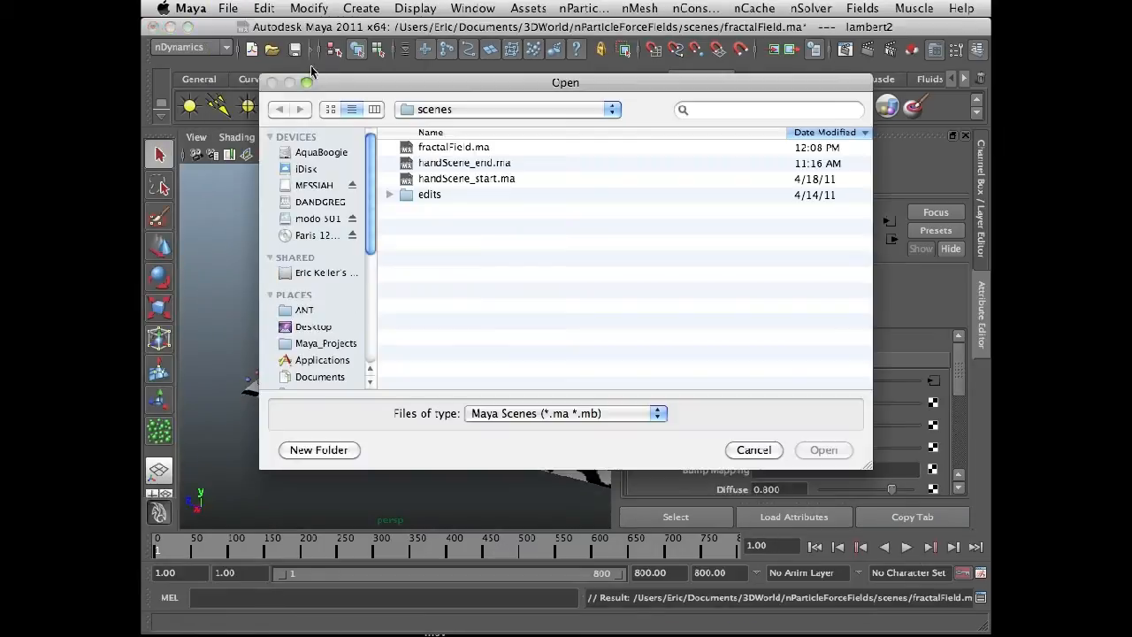
pyautogui.moveTo(488, 187)
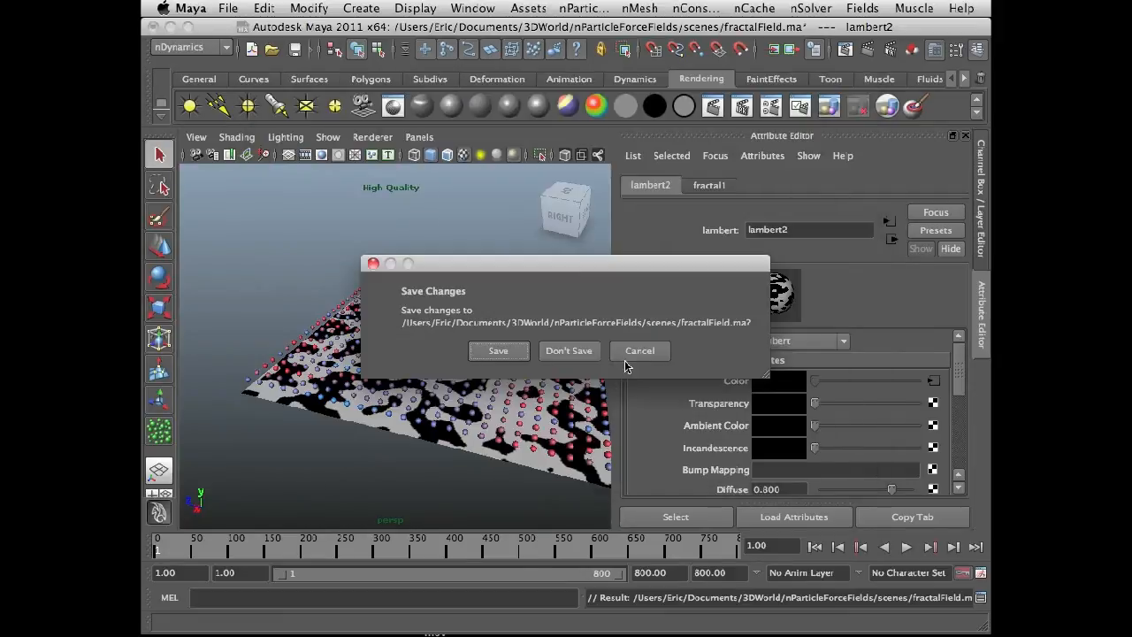
pyautogui.click(569, 350)
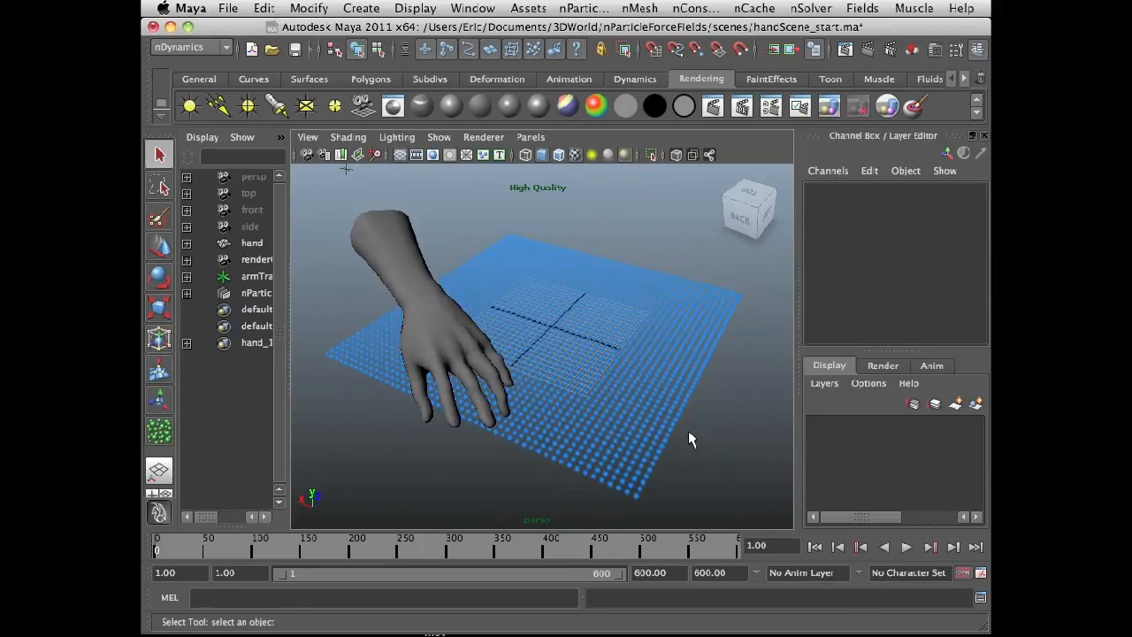
# Play the hand animation and watch it sweep across the blue particle grid
pyautogui.click(907, 546)
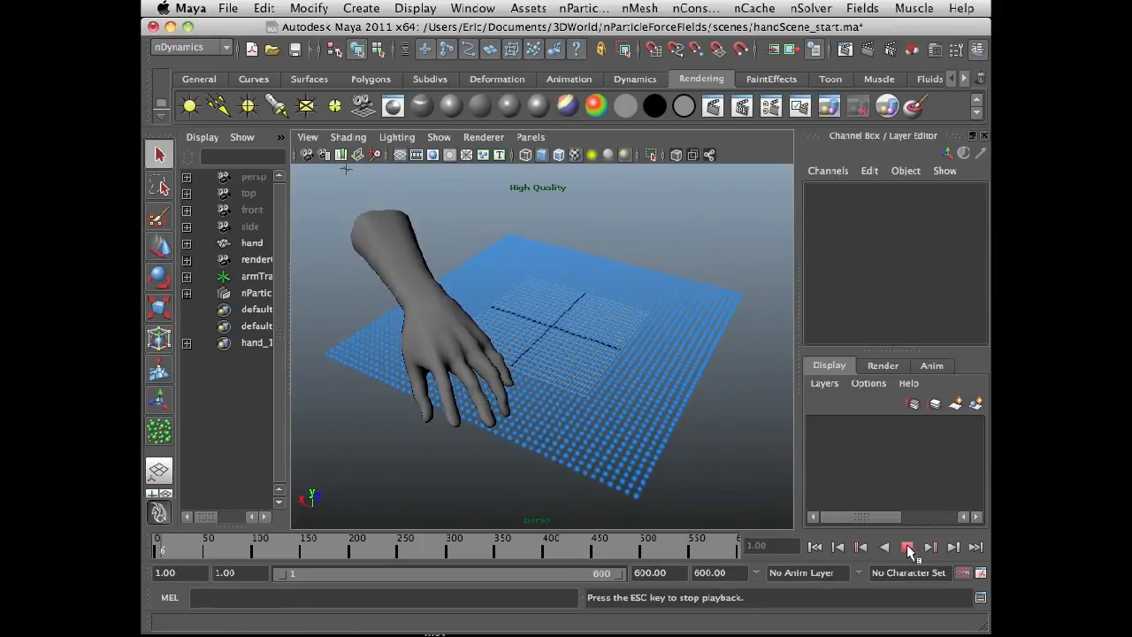
pyautogui.click(907, 547)
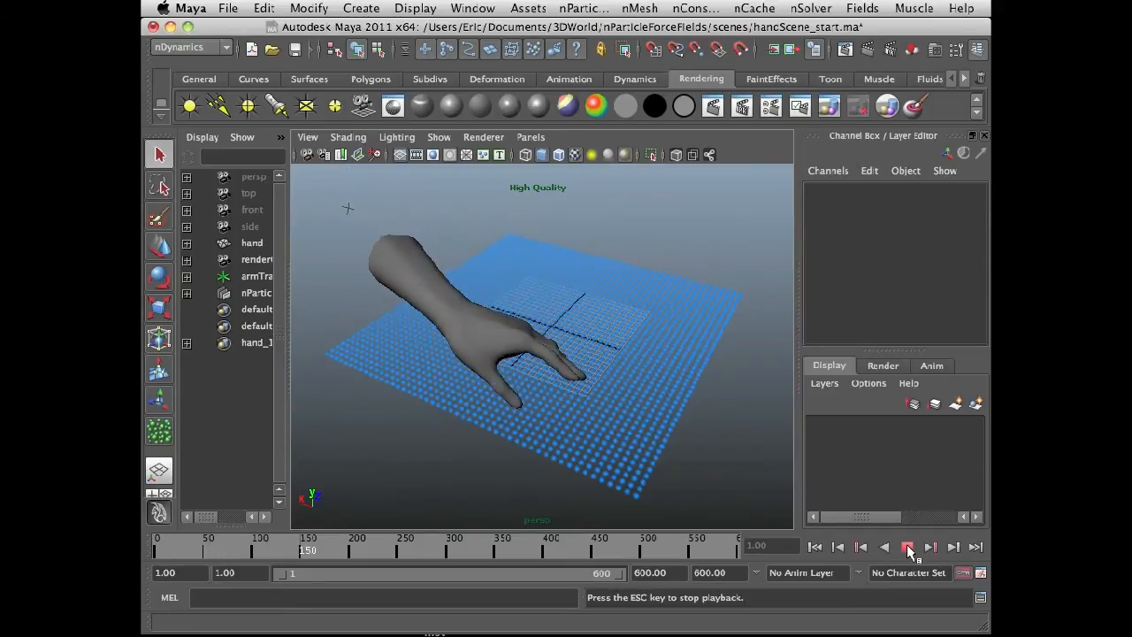
pyautogui.click(906, 546)
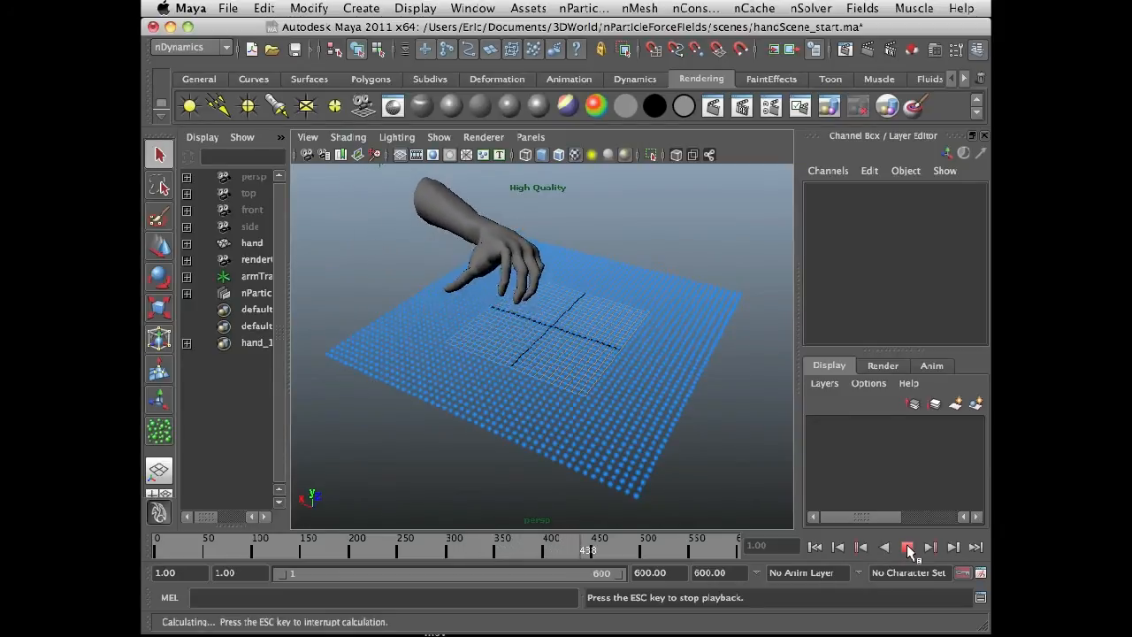
pyautogui.click(909, 546)
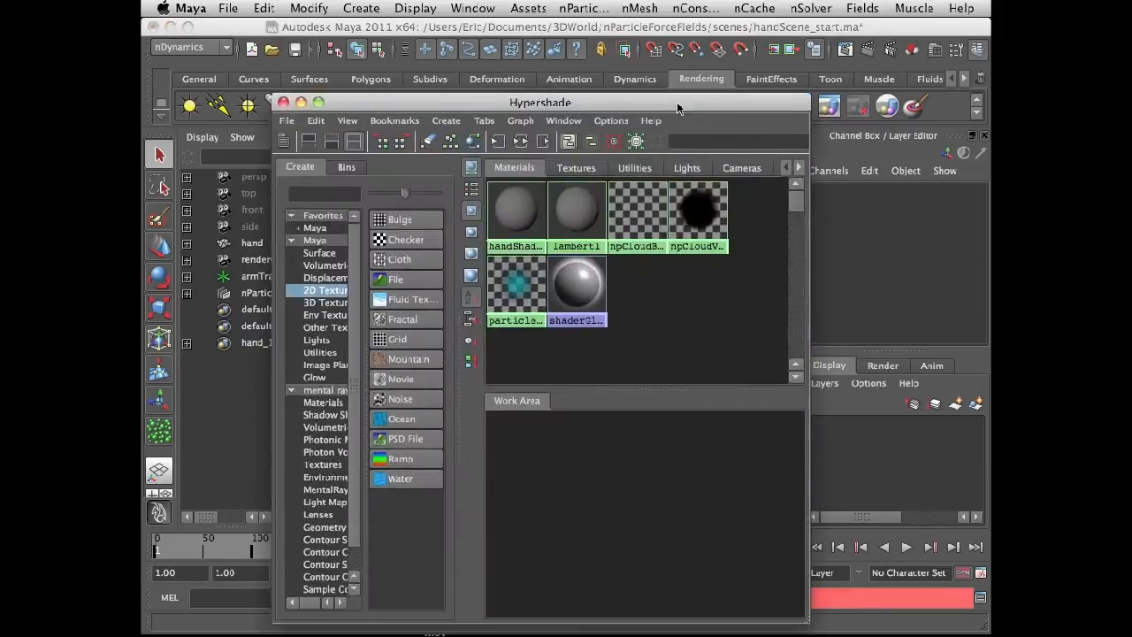
# Connect the hand-shaped file1 texture to handShader's Color attribute
pyautogui.moveTo(539, 103); pyautogui.dragTo(575, 123)
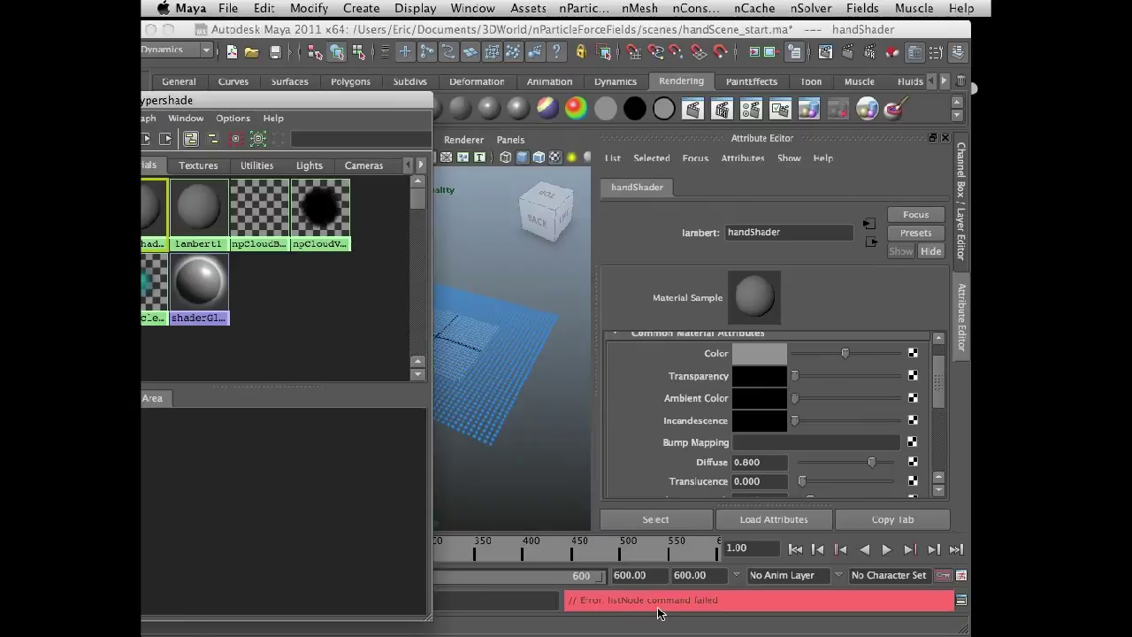
pyautogui.moveTo(641, 614)
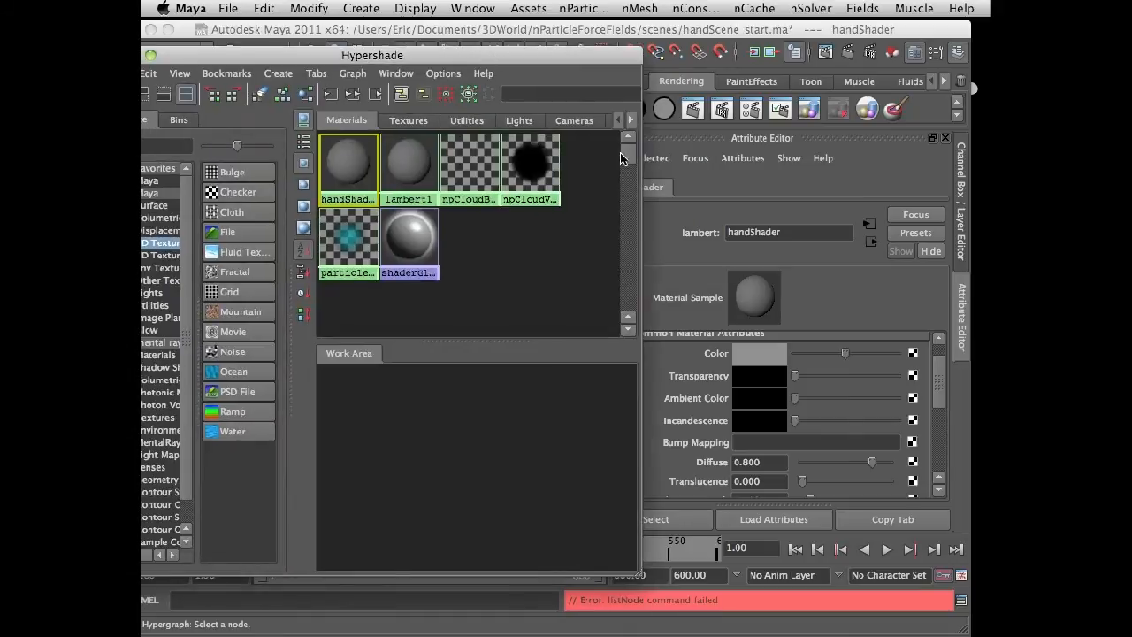
pyautogui.click(409, 120)
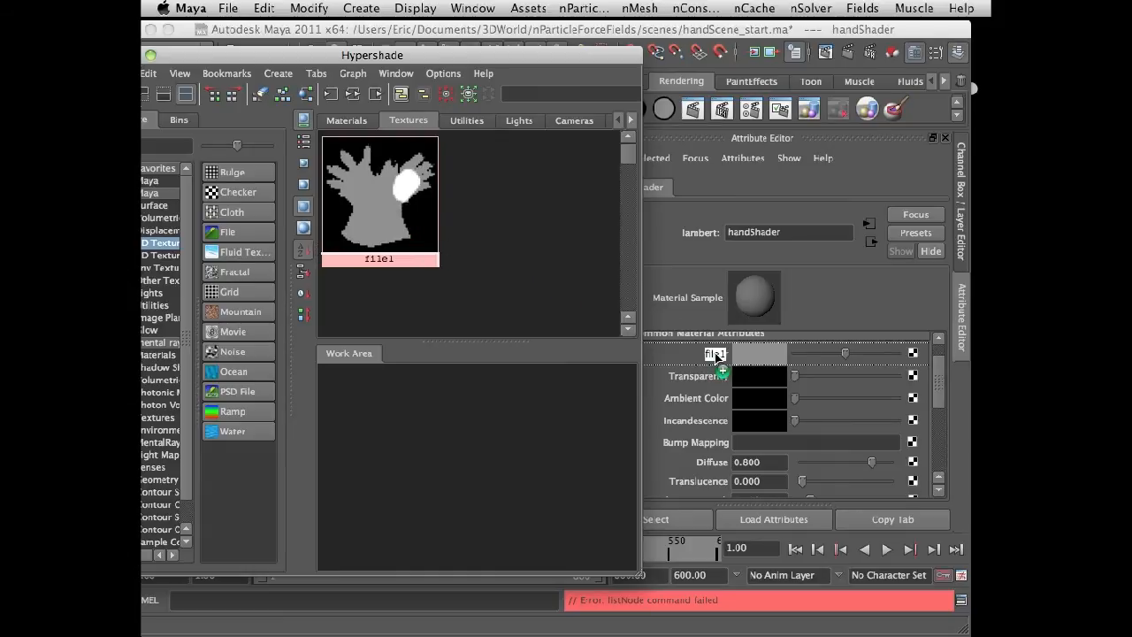
pyautogui.click(712, 354)
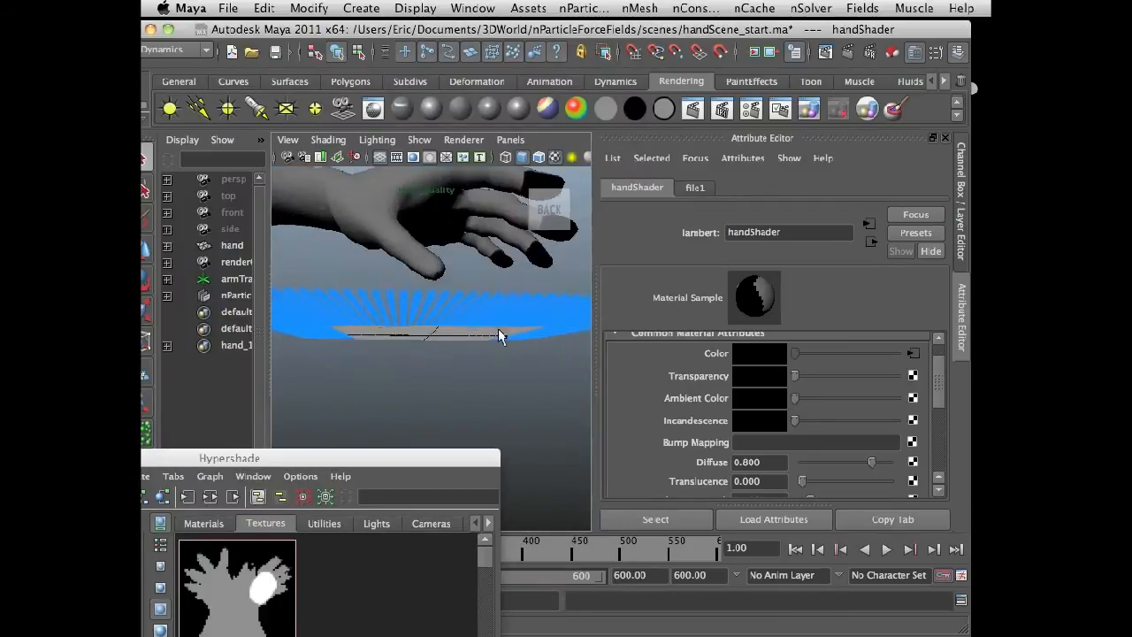
pyautogui.click(236, 278)
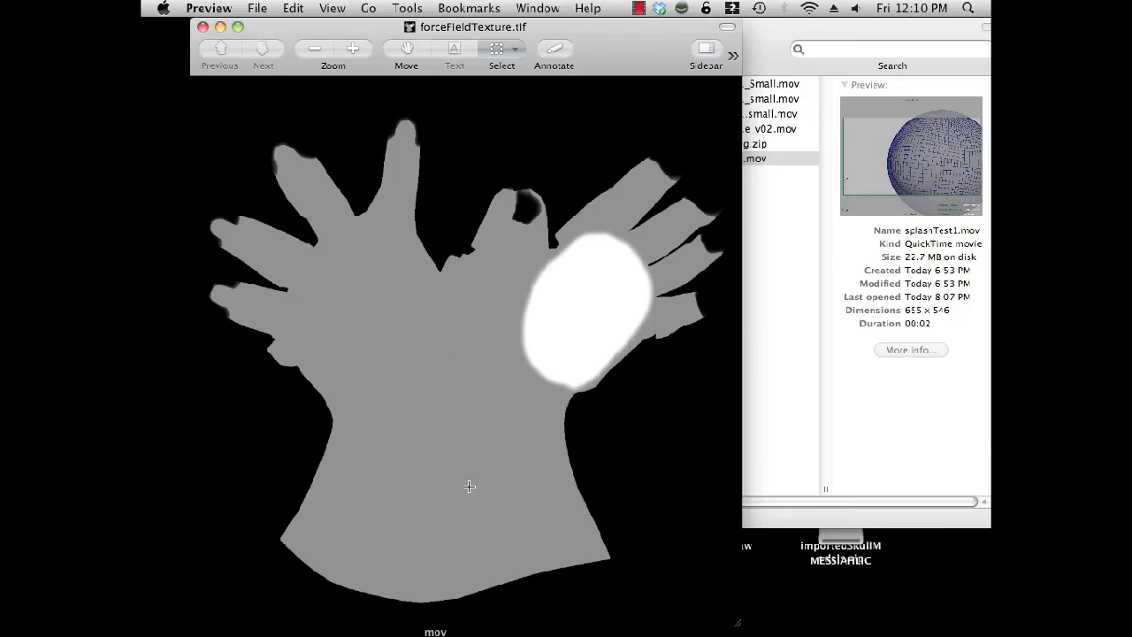
pyautogui.moveTo(422, 324)
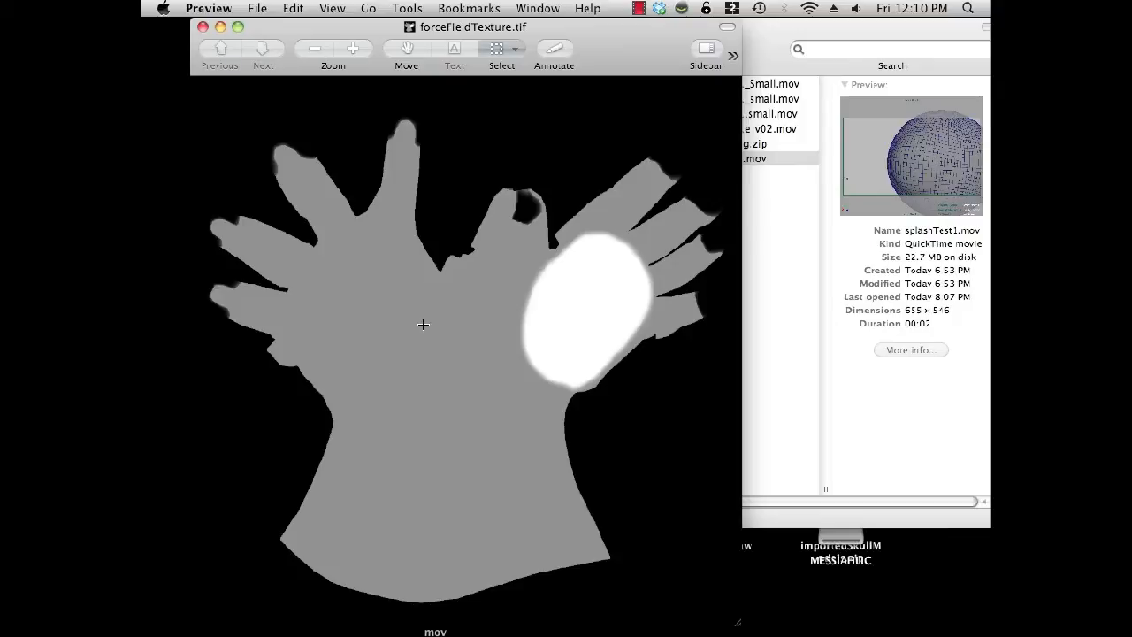
pyautogui.moveTo(391, 297)
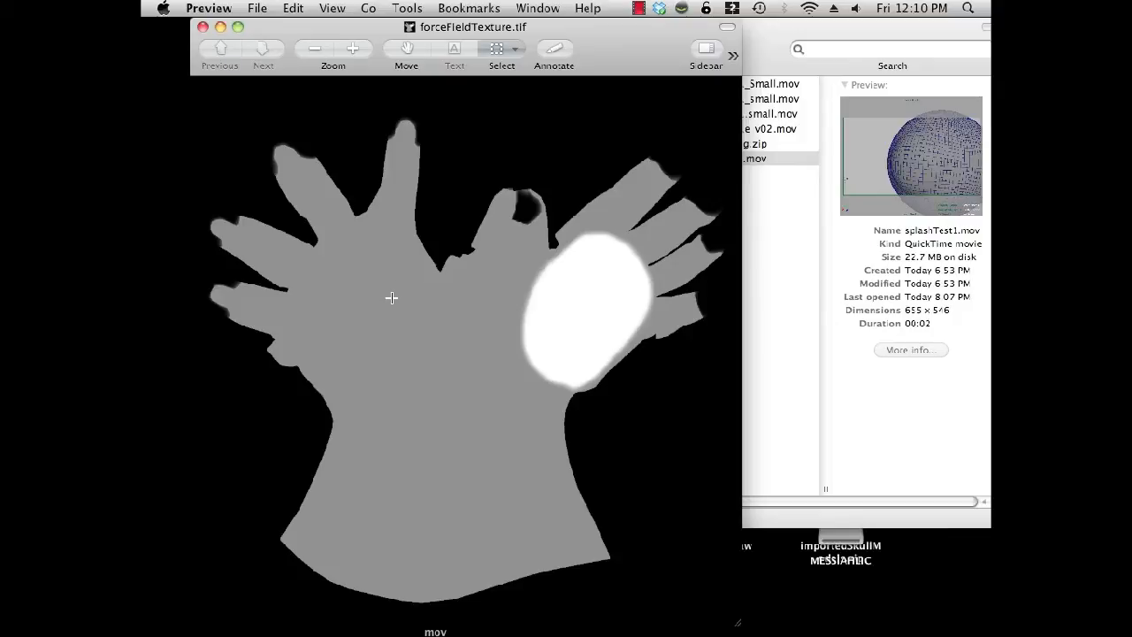
pyautogui.moveTo(403, 295)
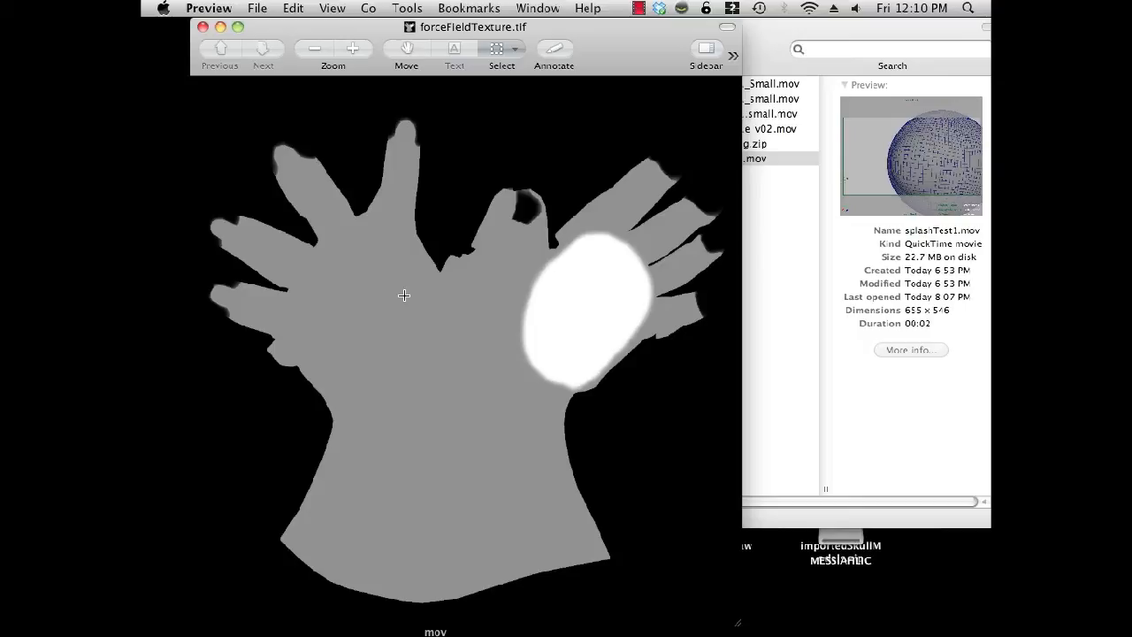
pyautogui.moveTo(662, 277)
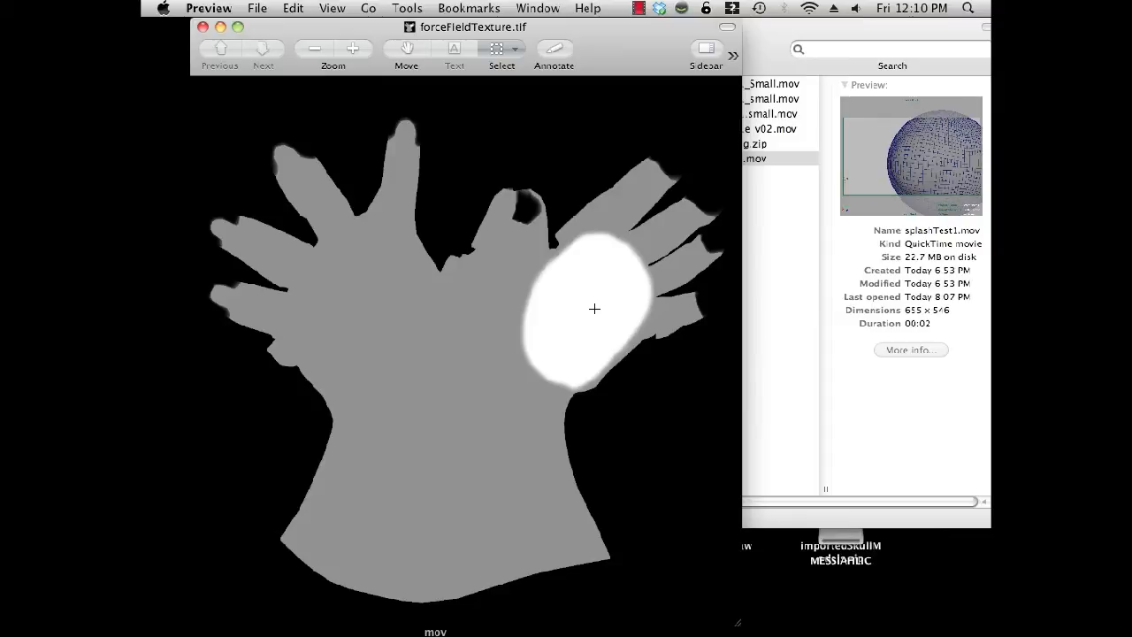
pyautogui.moveTo(665, 162)
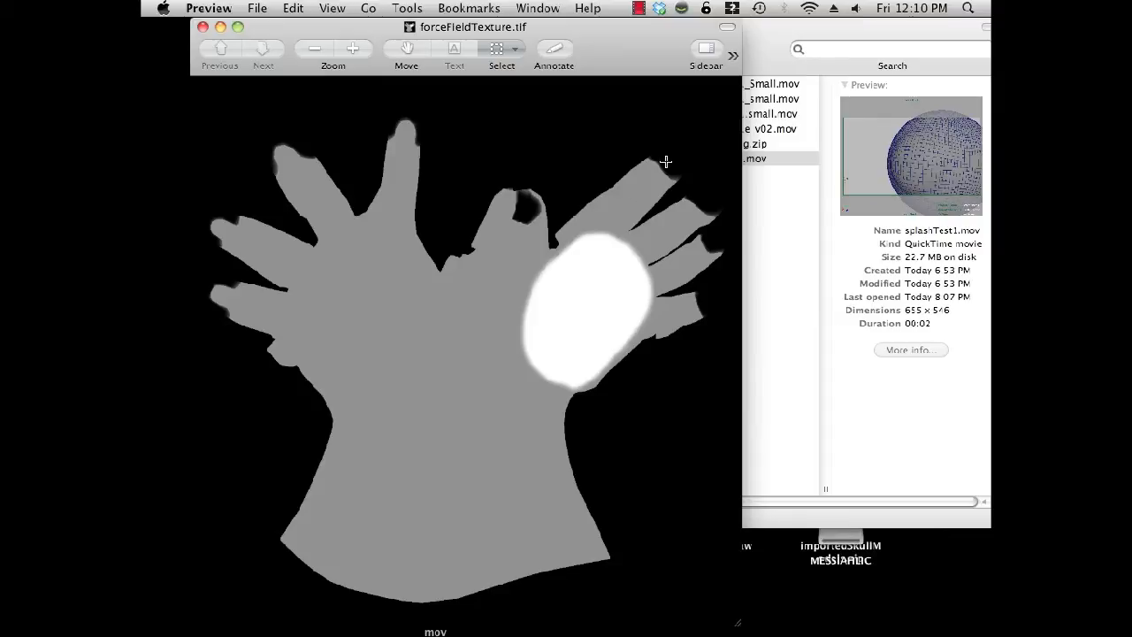
pyautogui.moveTo(701, 194)
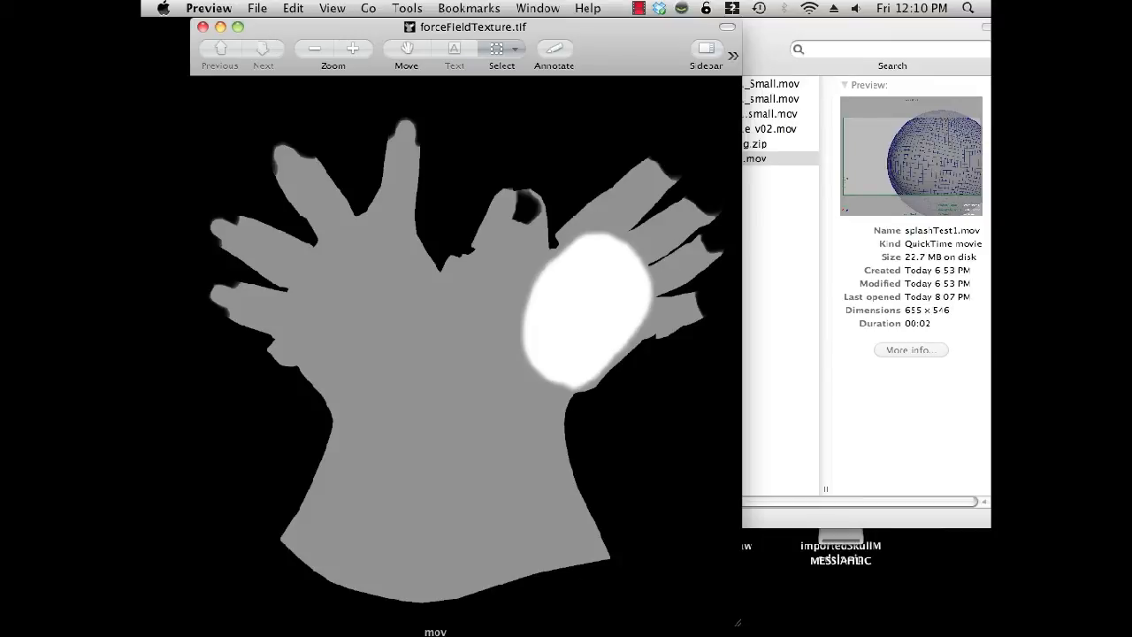
pyautogui.moveTo(458, 615)
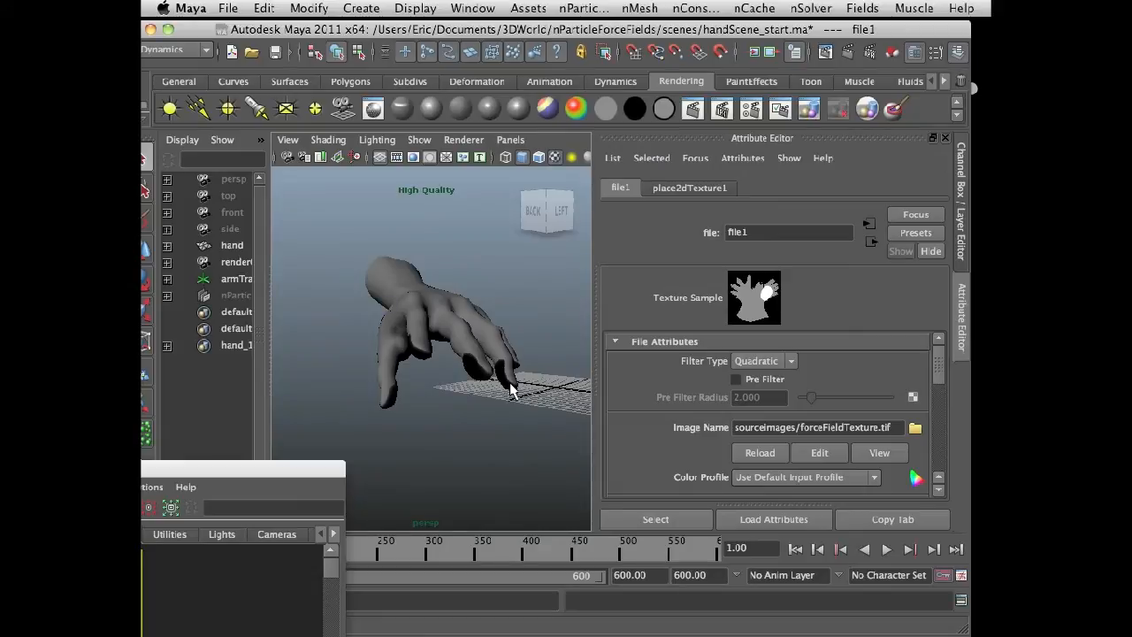
pyautogui.moveTo(504, 396)
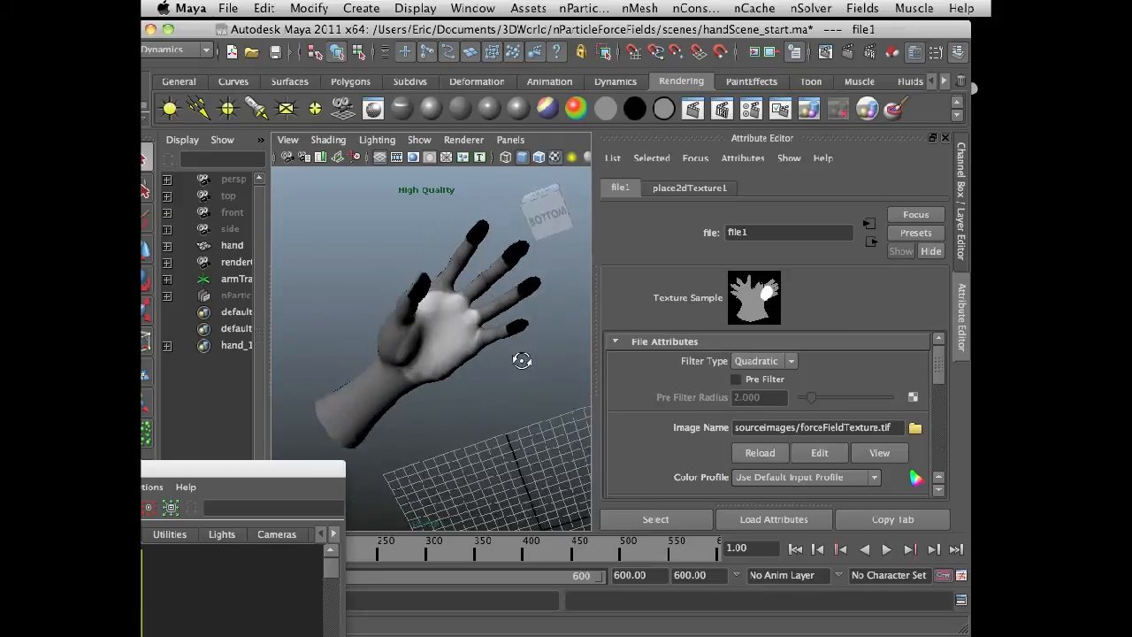
# Orbit around the textured hand to view its palm, then from above
pyautogui.moveTo(522, 360); pyautogui.dragTo(398, 305)
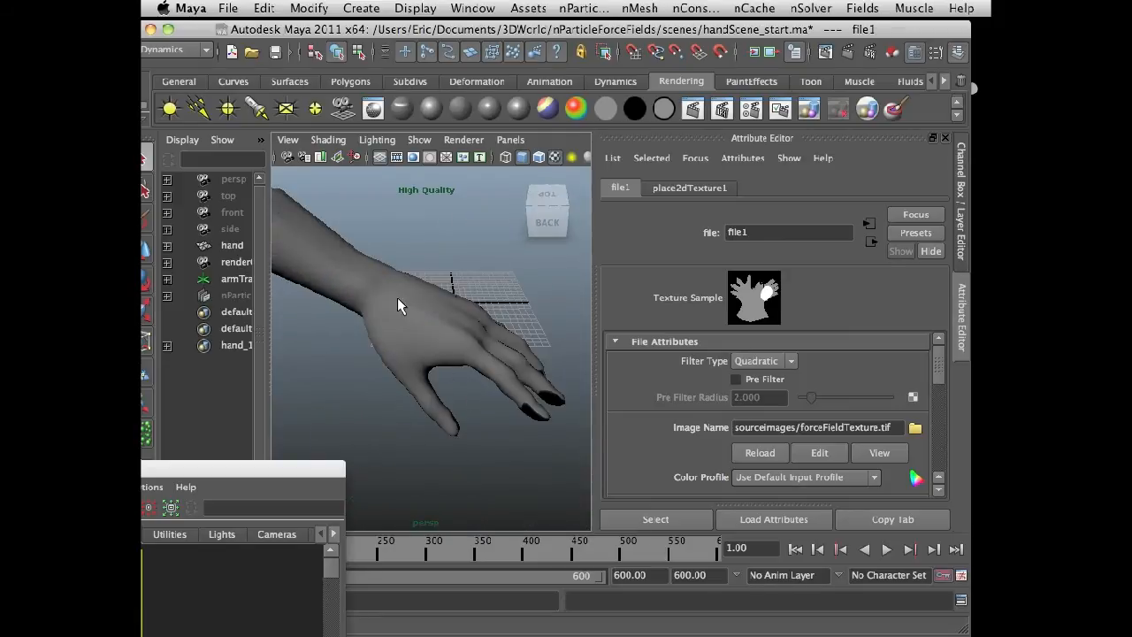
pyautogui.moveTo(398, 305); pyautogui.dragTo(440, 386)
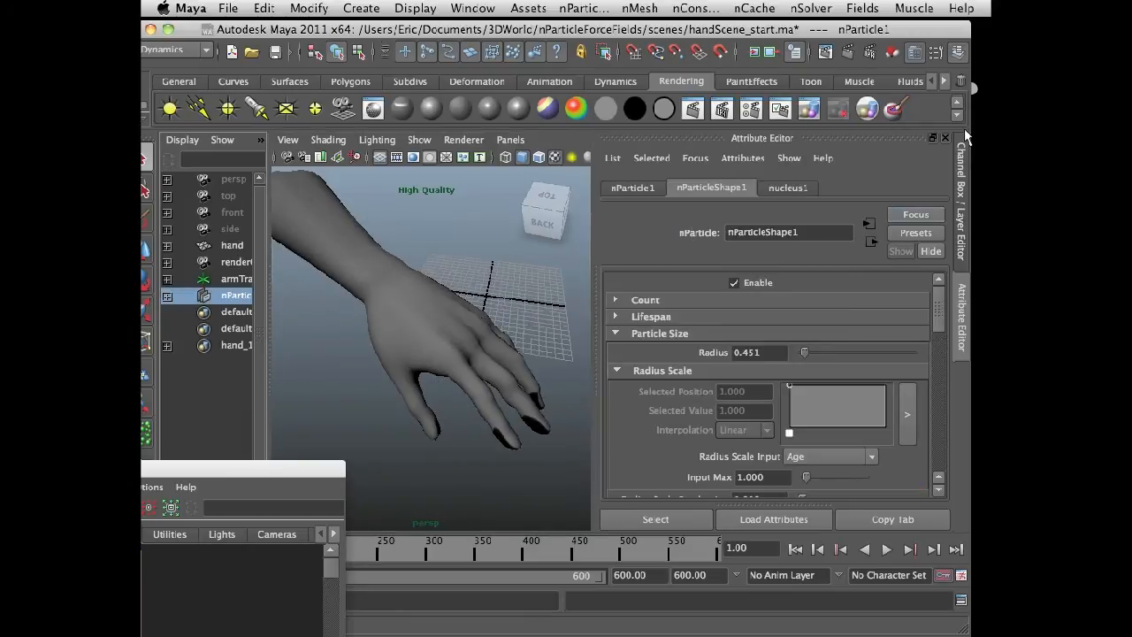
pyautogui.moveTo(429, 10)
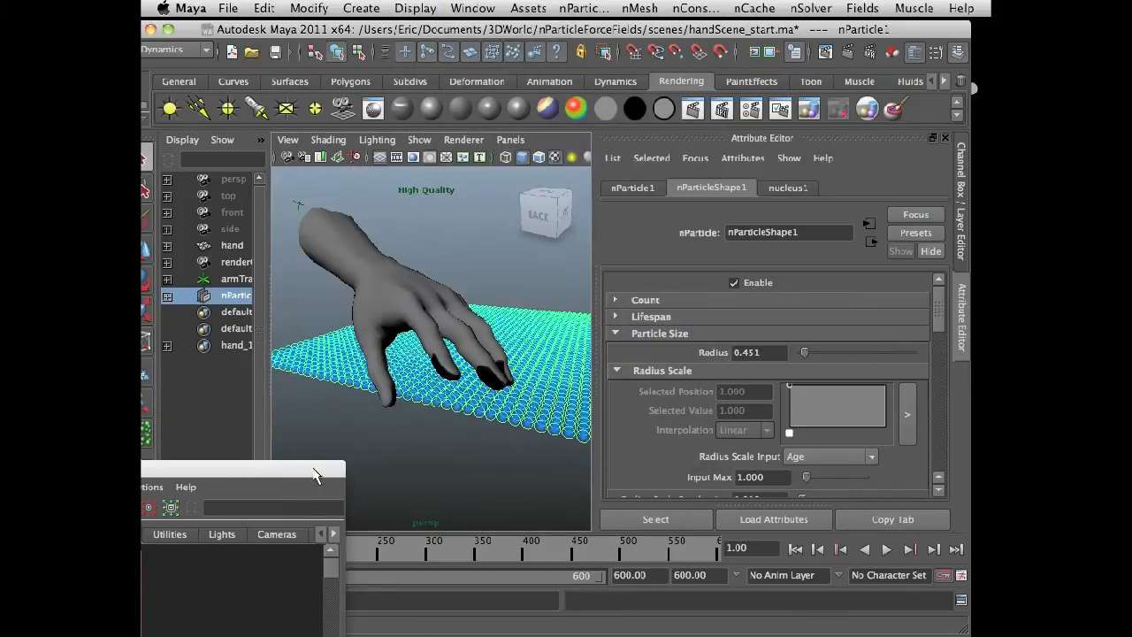
pyautogui.moveTo(405, 299)
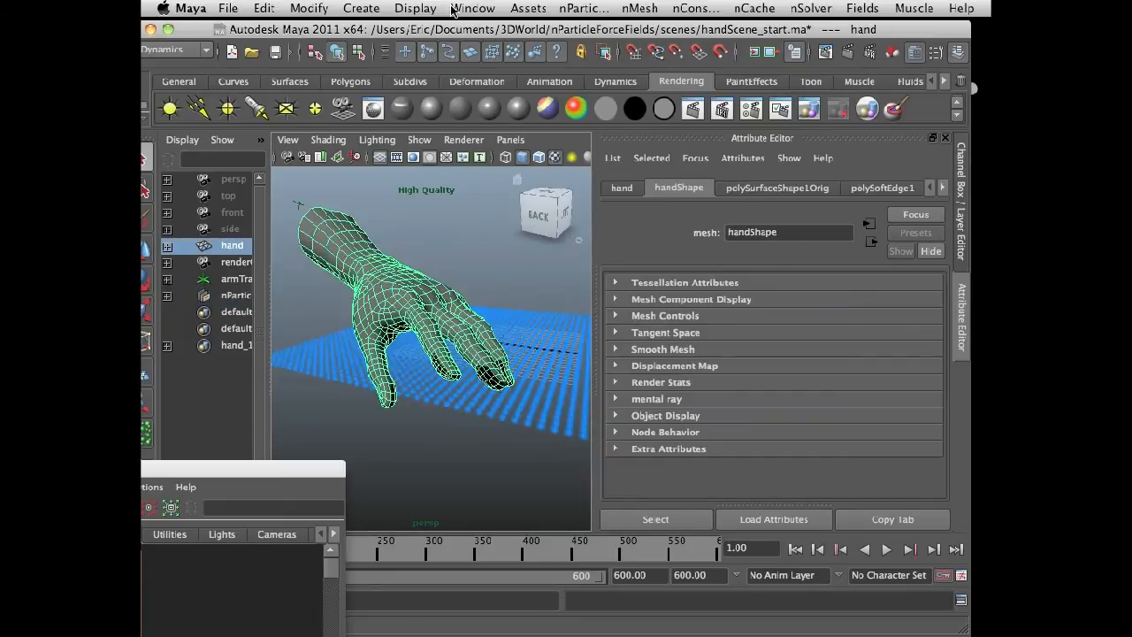
# Switch to the nDynamics menu set and set nRigidShape1's Force Field to Single Sided
pyautogui.click(208, 50)
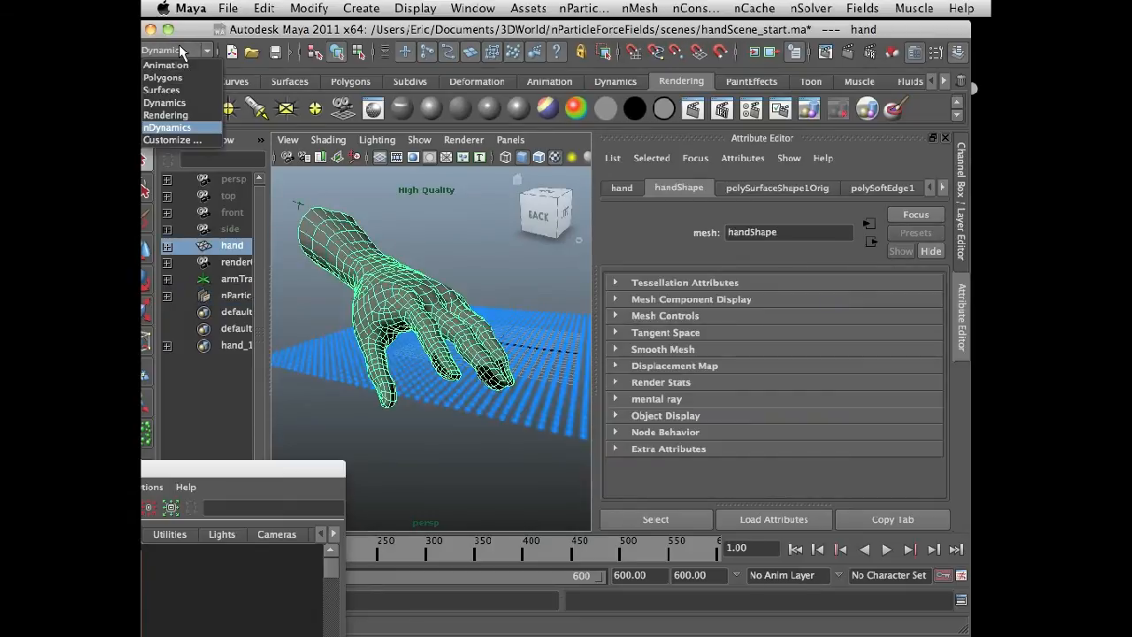
pyautogui.click(645, 8)
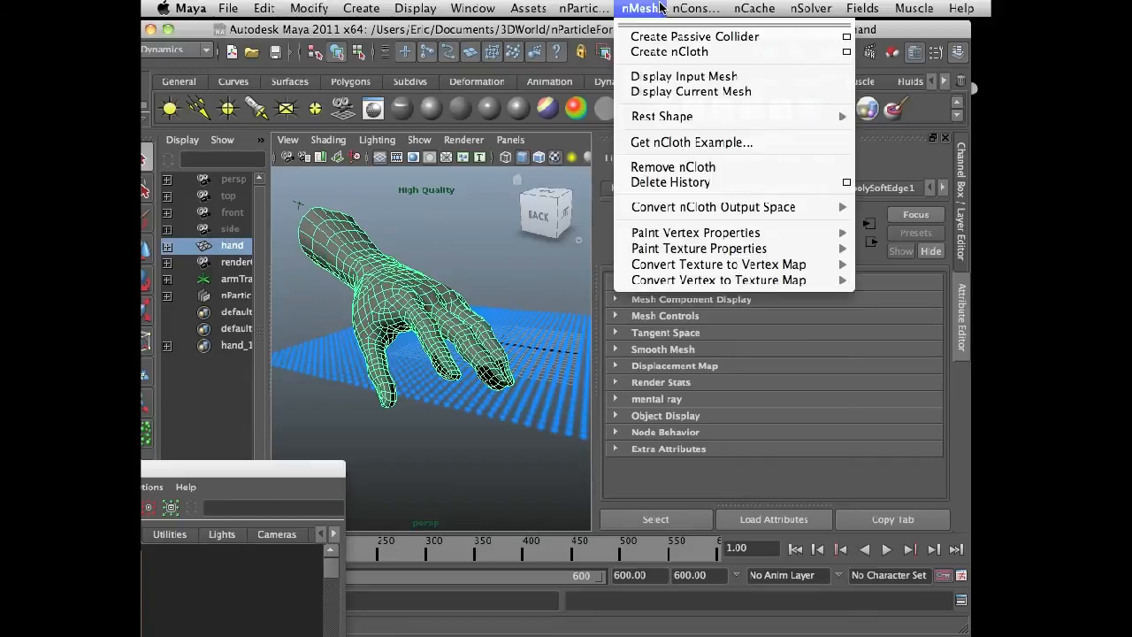
pyautogui.moveTo(695, 37)
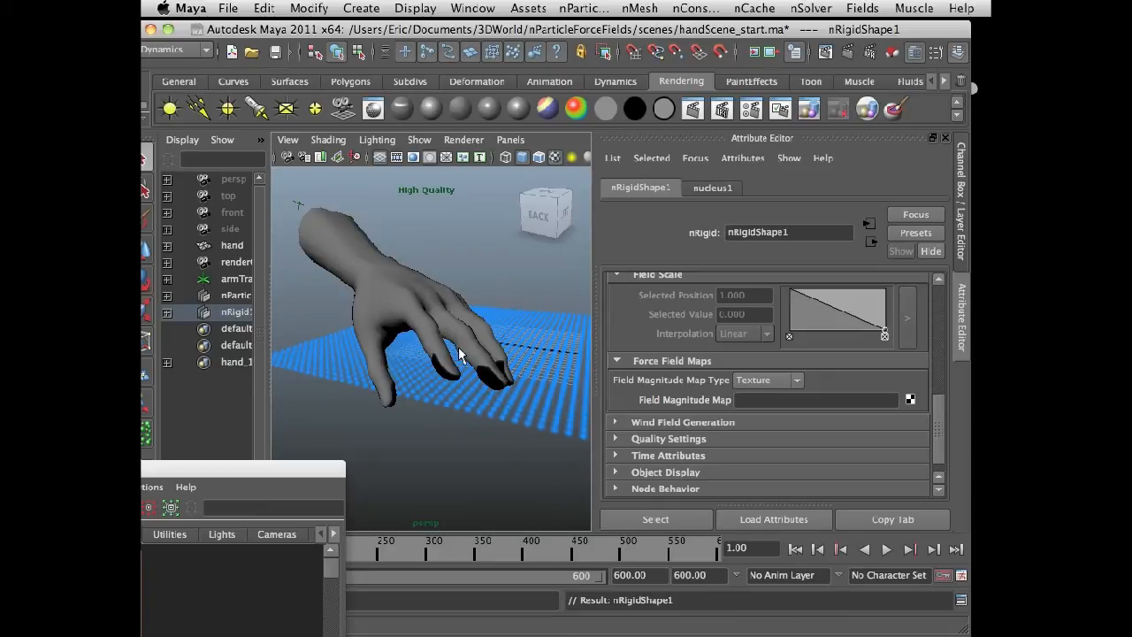
pyautogui.moveTo(393, 317)
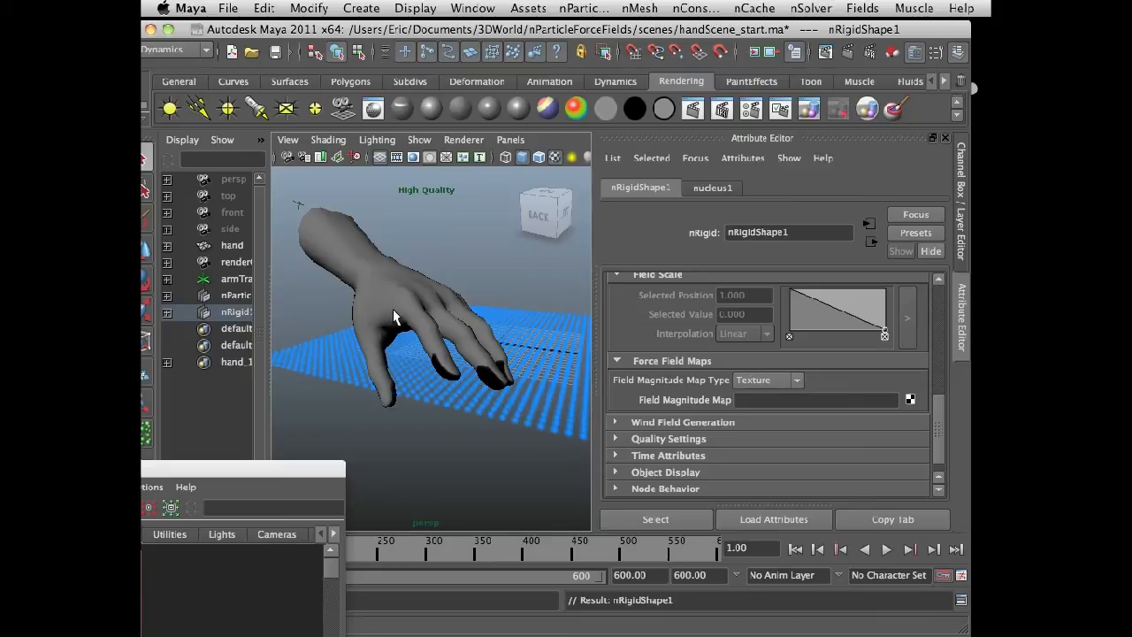
pyautogui.moveTo(460, 436)
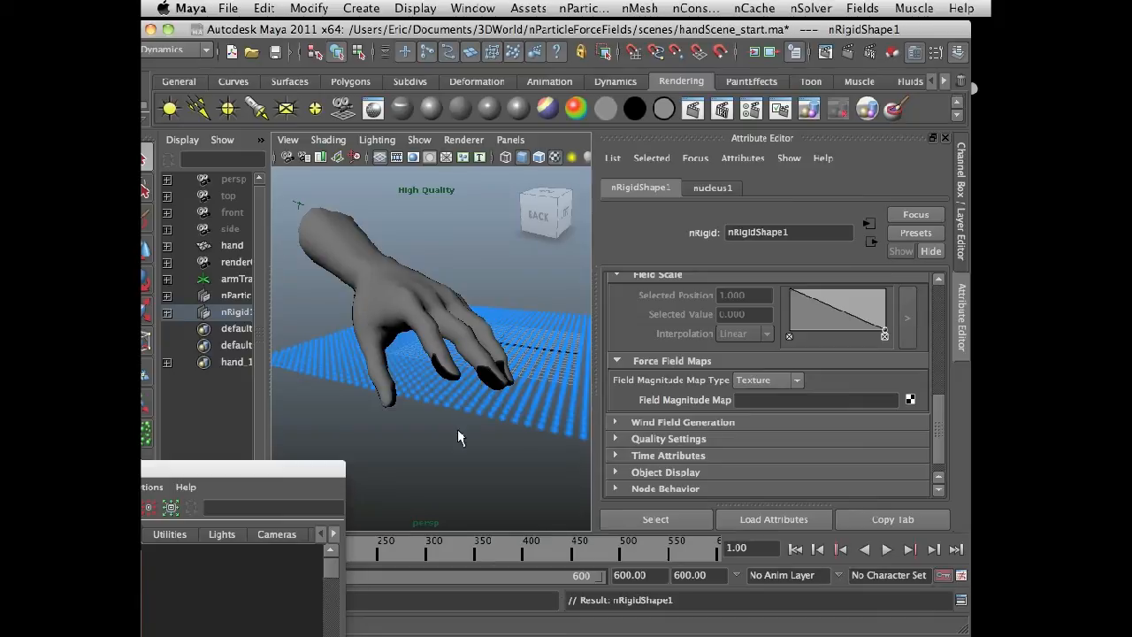
pyautogui.moveTo(471, 437)
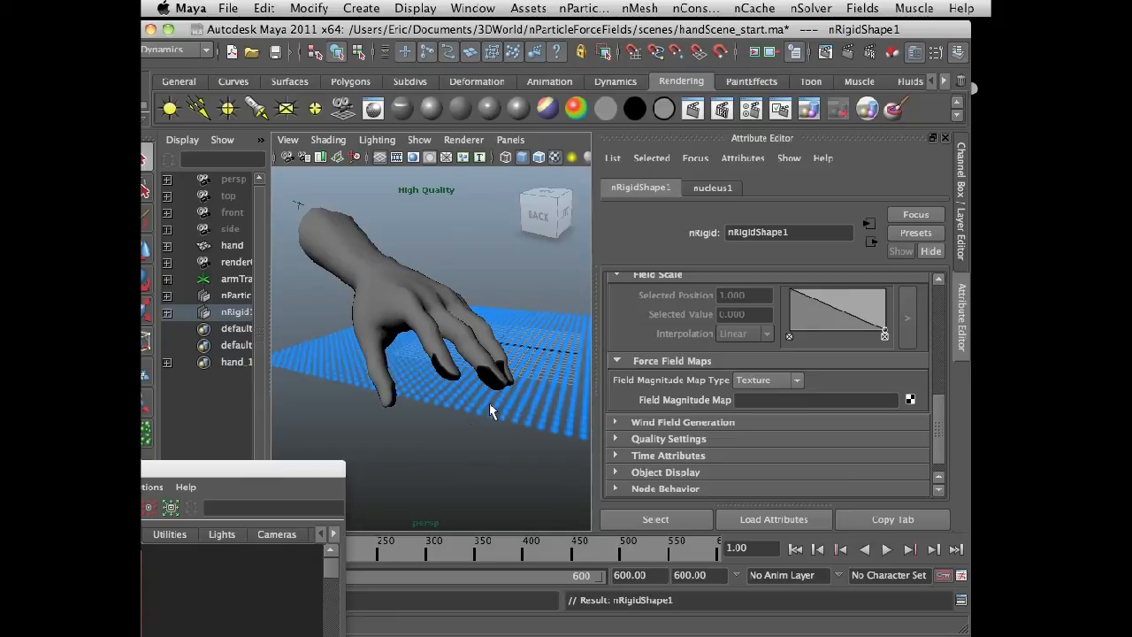
pyautogui.moveTo(642, 193)
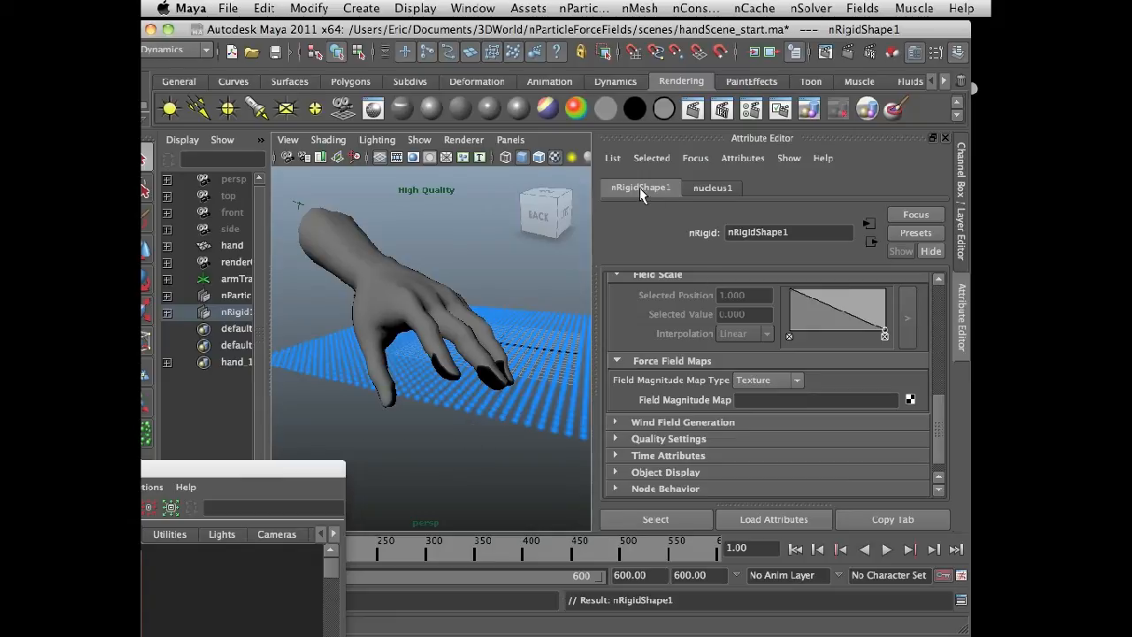
pyautogui.moveTo(453, 334)
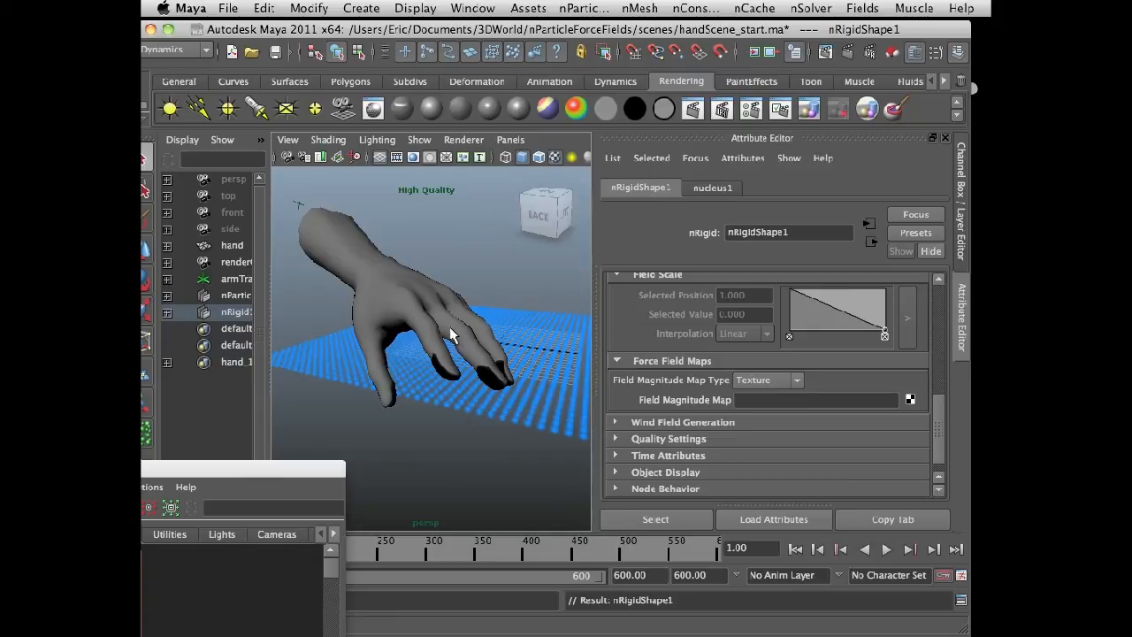
pyautogui.moveTo(941, 429)
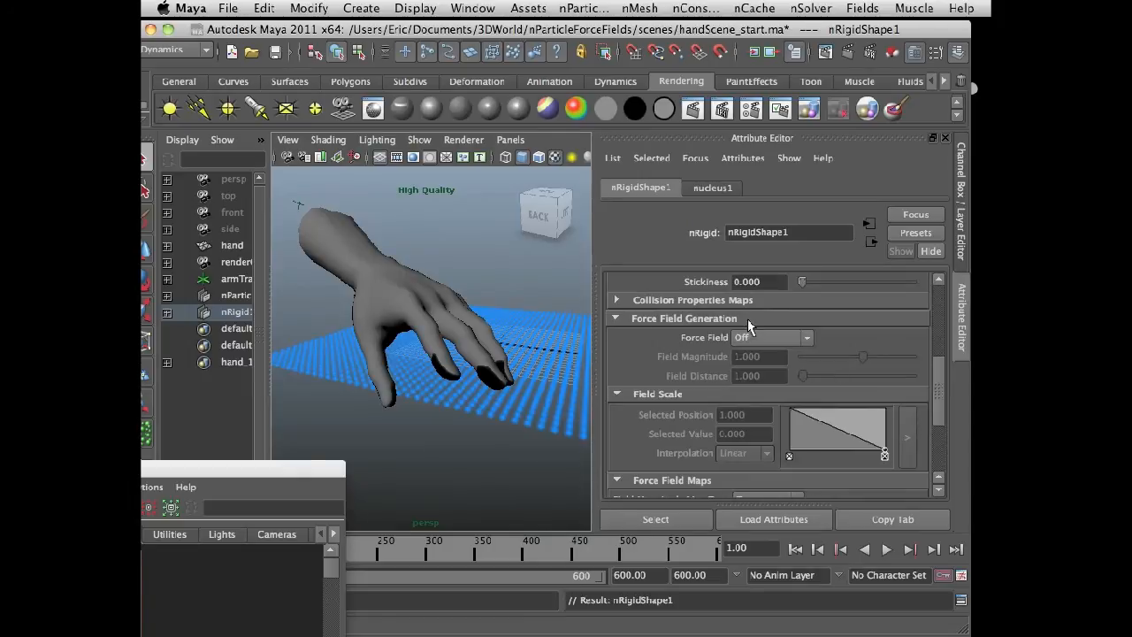
pyautogui.click(771, 337)
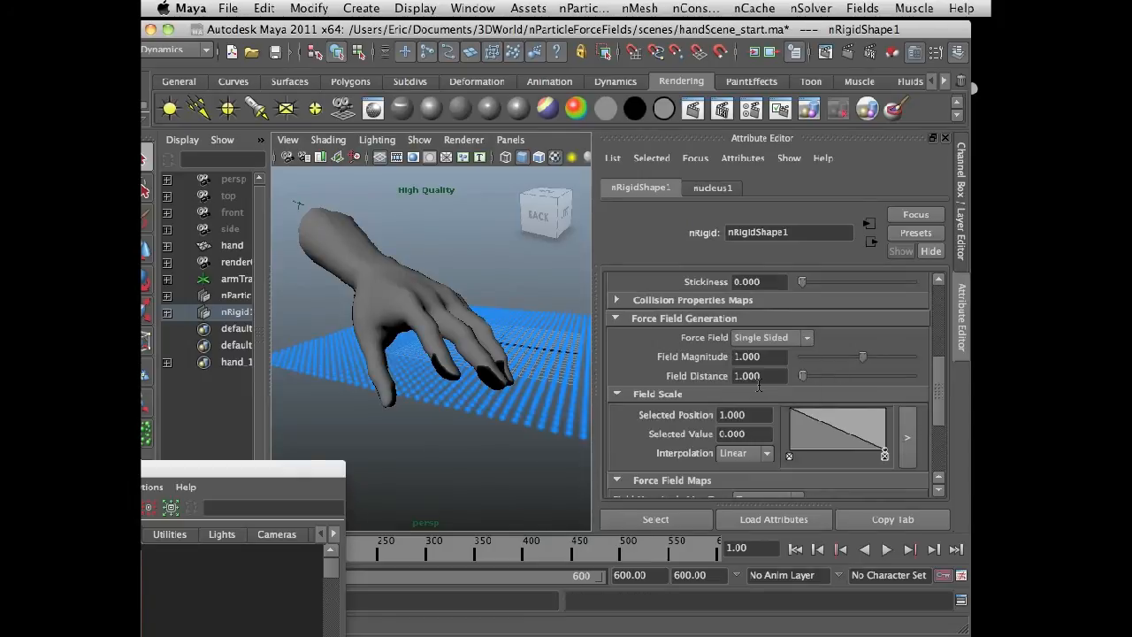
pyautogui.moveTo(916, 460)
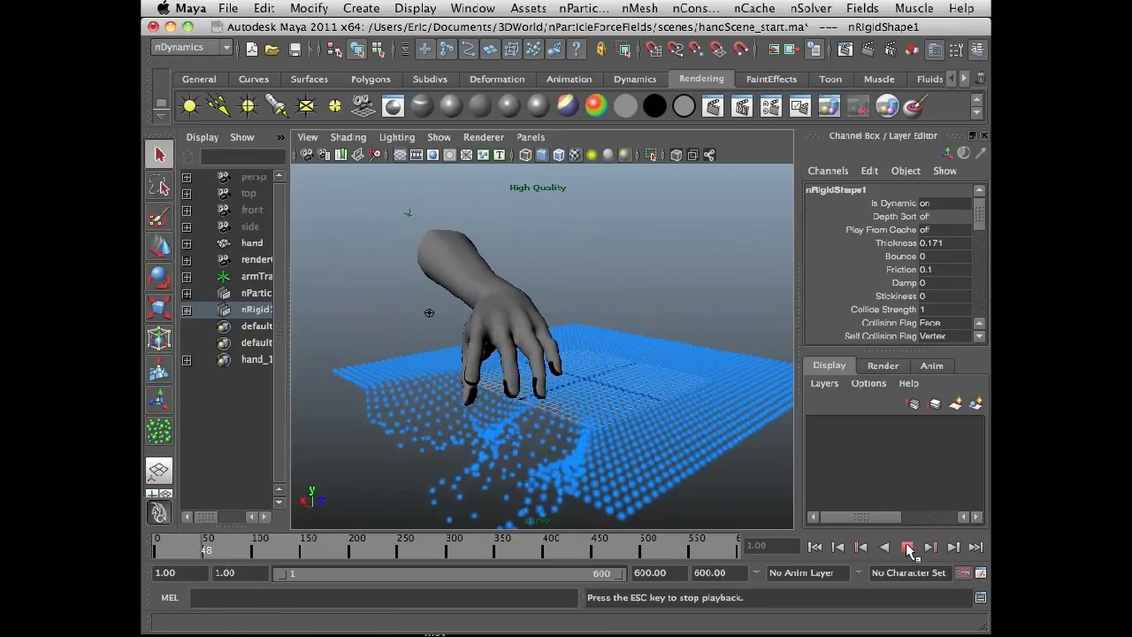
# Stop the simulation after watching the force field repel the particles
pyautogui.click(908, 547)
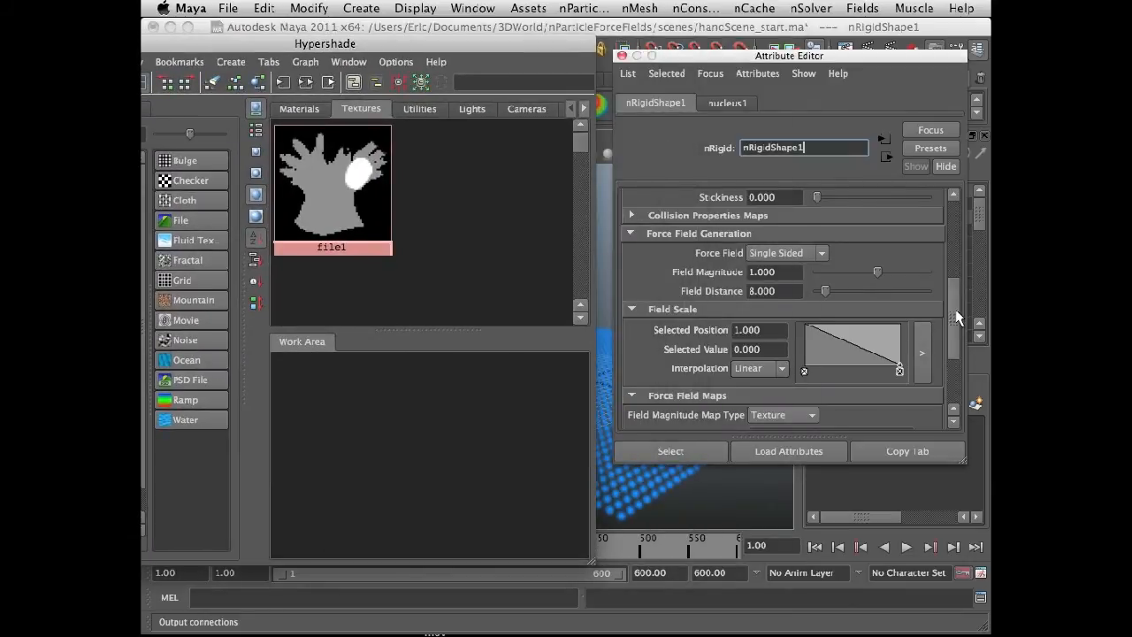
# Scroll nRigidShape1's attributes down to the Field Magnitude Map settings
pyautogui.scroll(-3)
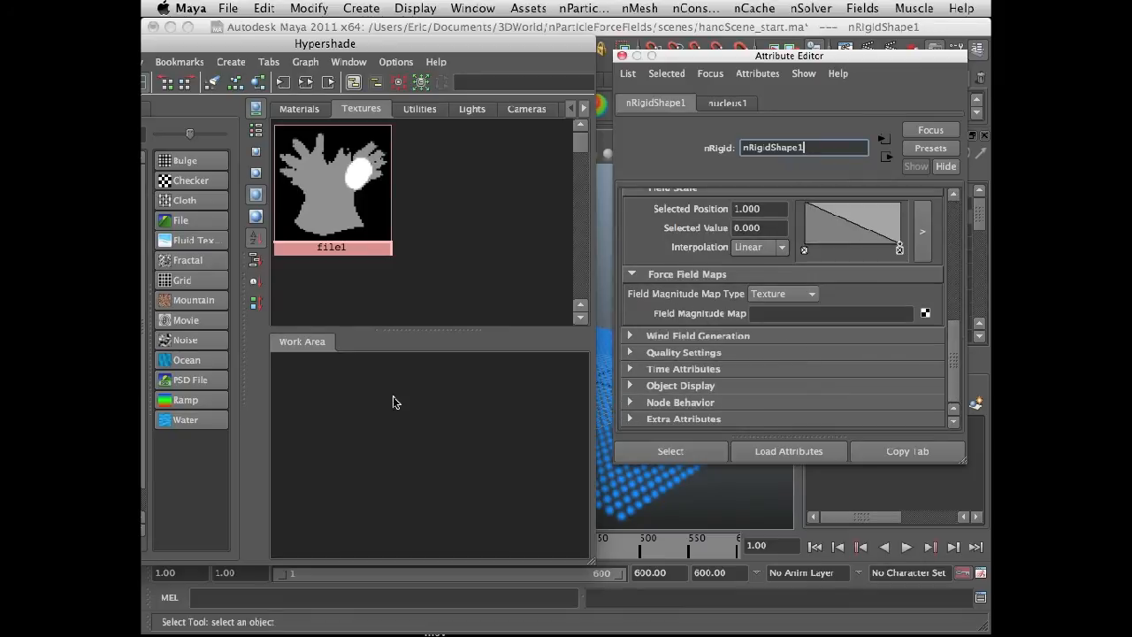
pyautogui.moveTo(336, 183)
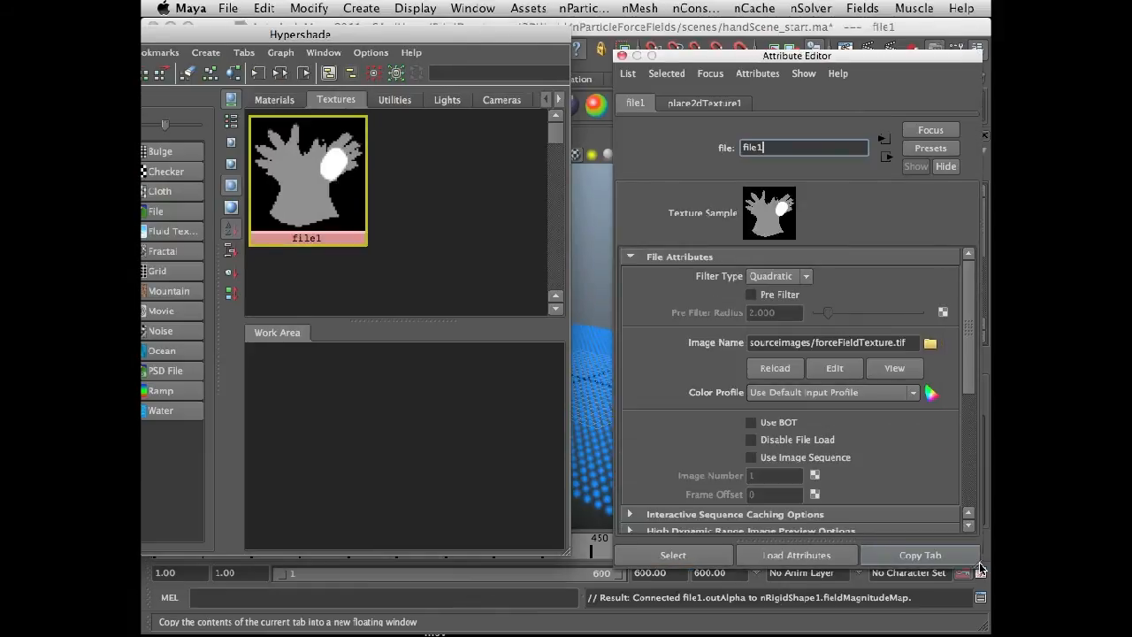
# Give file1 Alpha Offset the expression =-0.5*file1.alphaGain and test it by dragging Alpha Gain
pyautogui.scroll(-3)
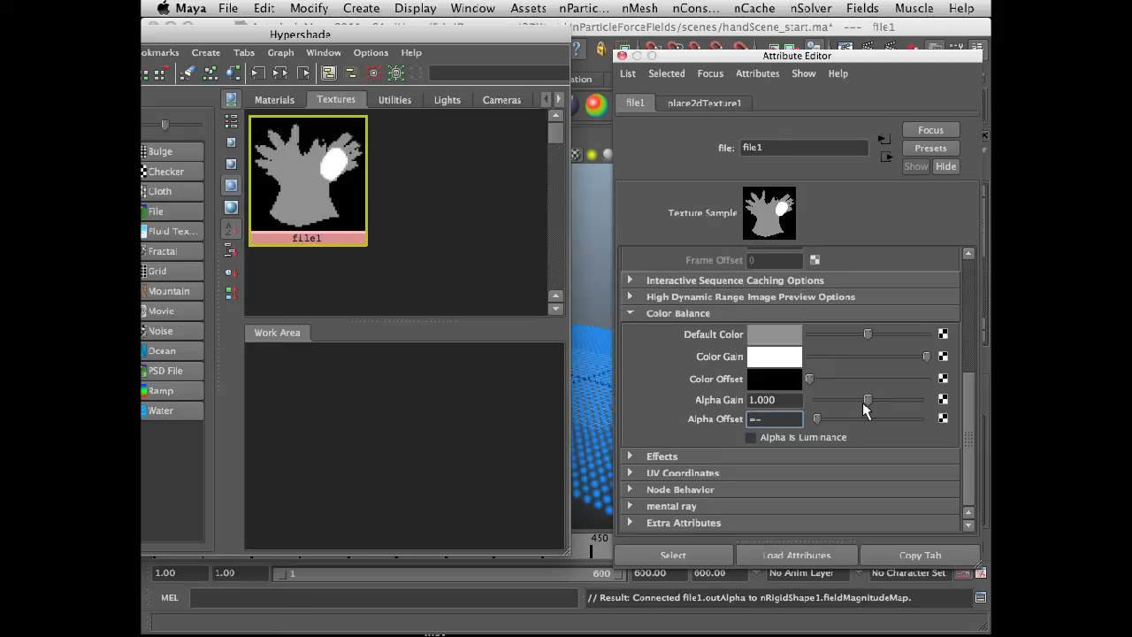
pyautogui.write('=-0.45')
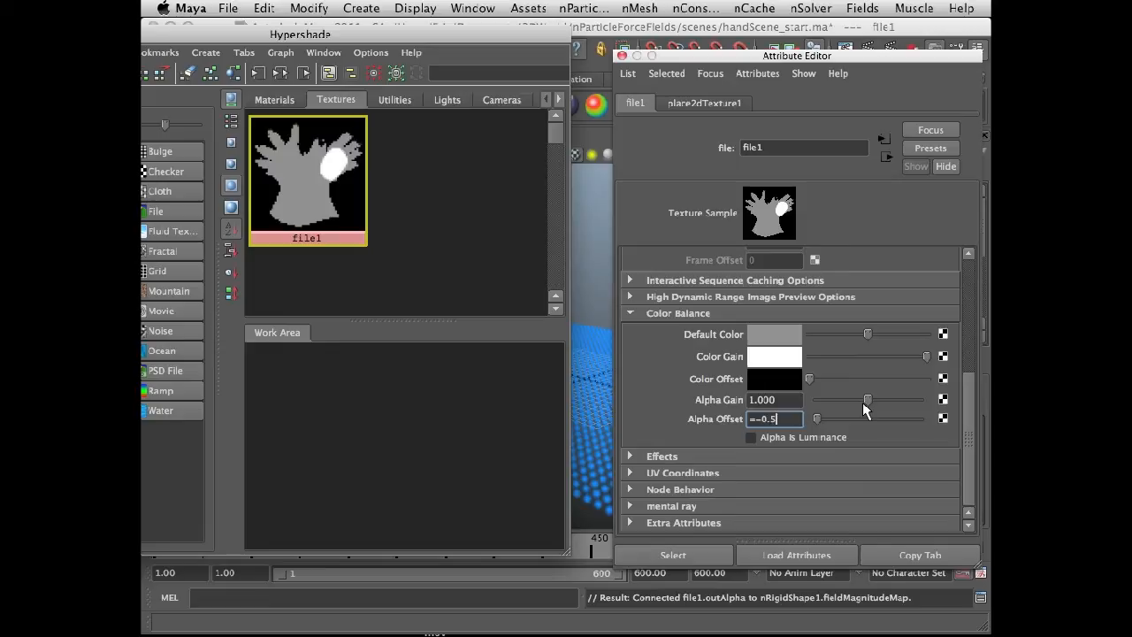
pyautogui.write('*')
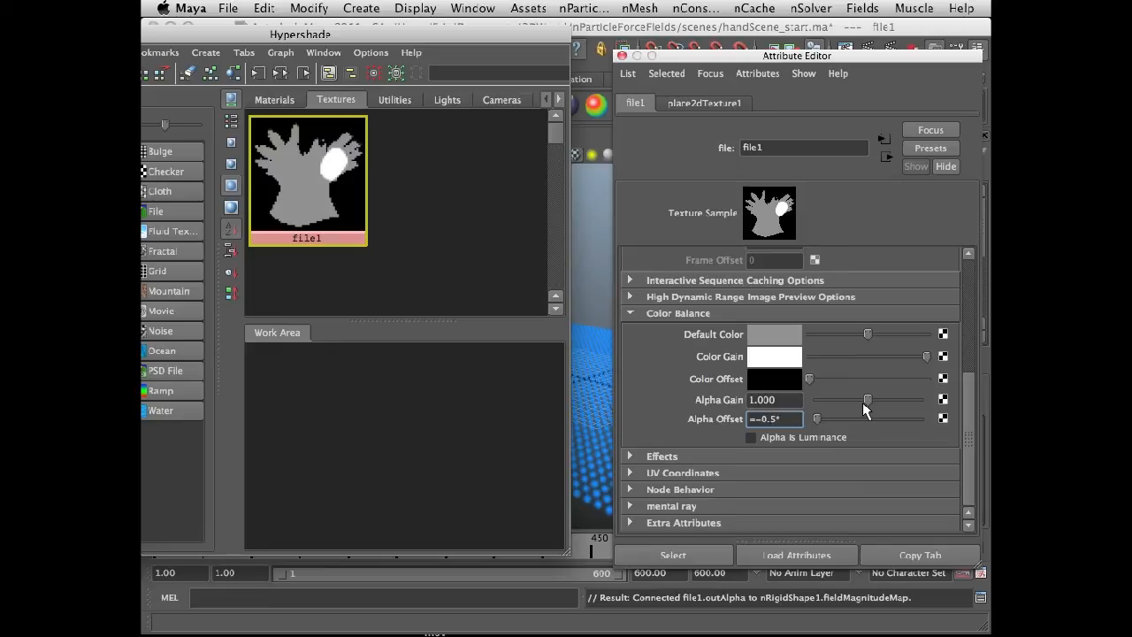
pyautogui.write('file')
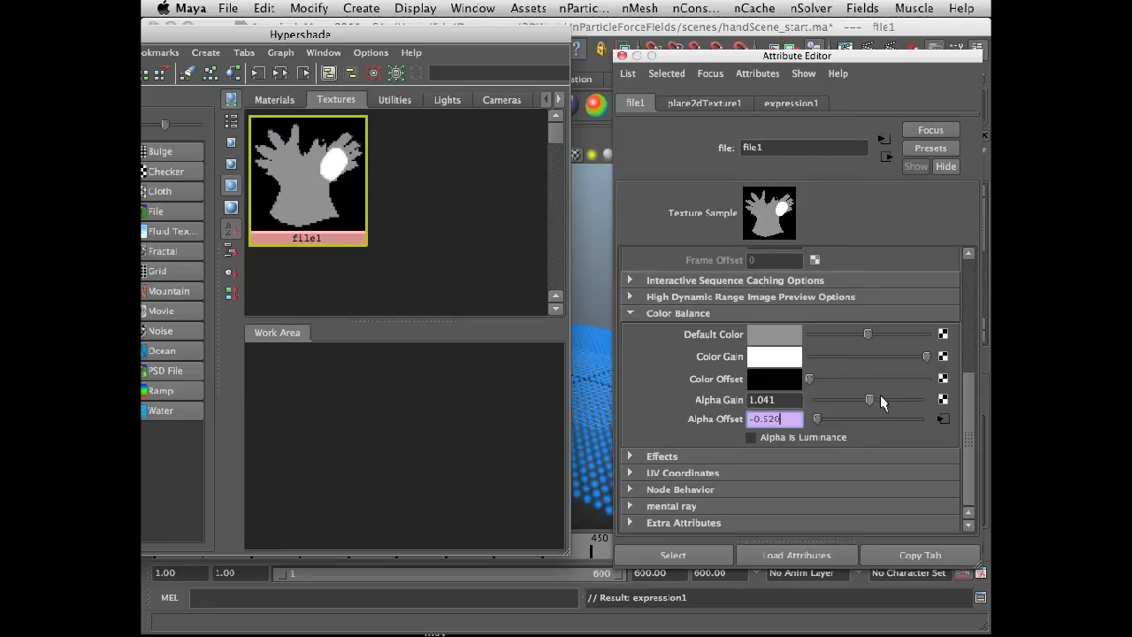
pyautogui.moveTo(871, 400); pyautogui.dragTo(849, 400)
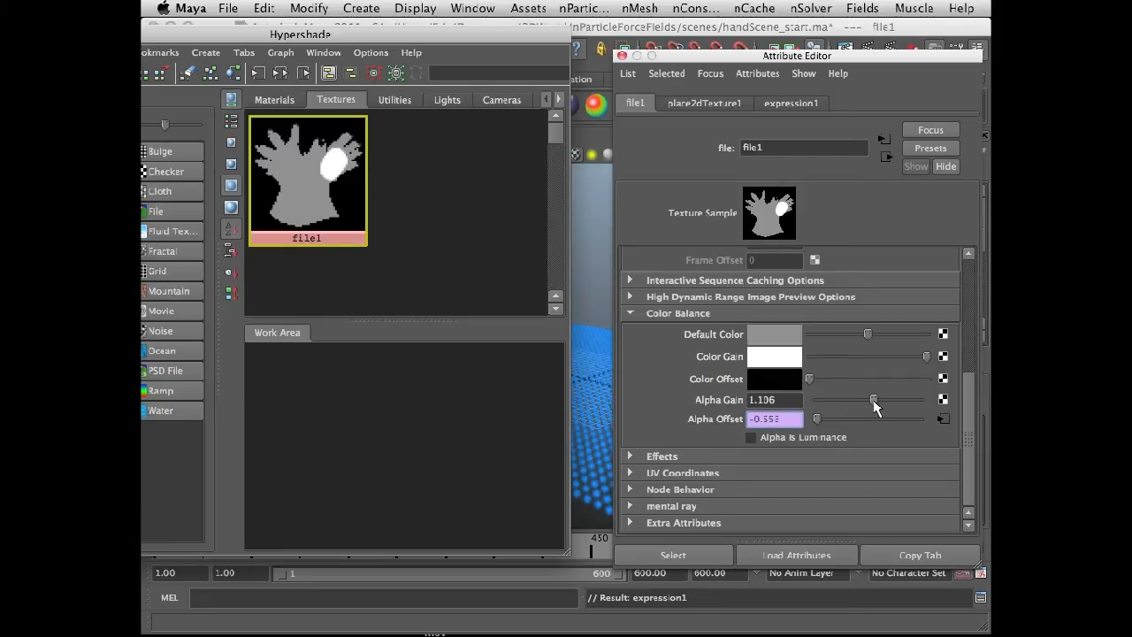
pyautogui.moveTo(874, 399); pyautogui.dragTo(884, 399)
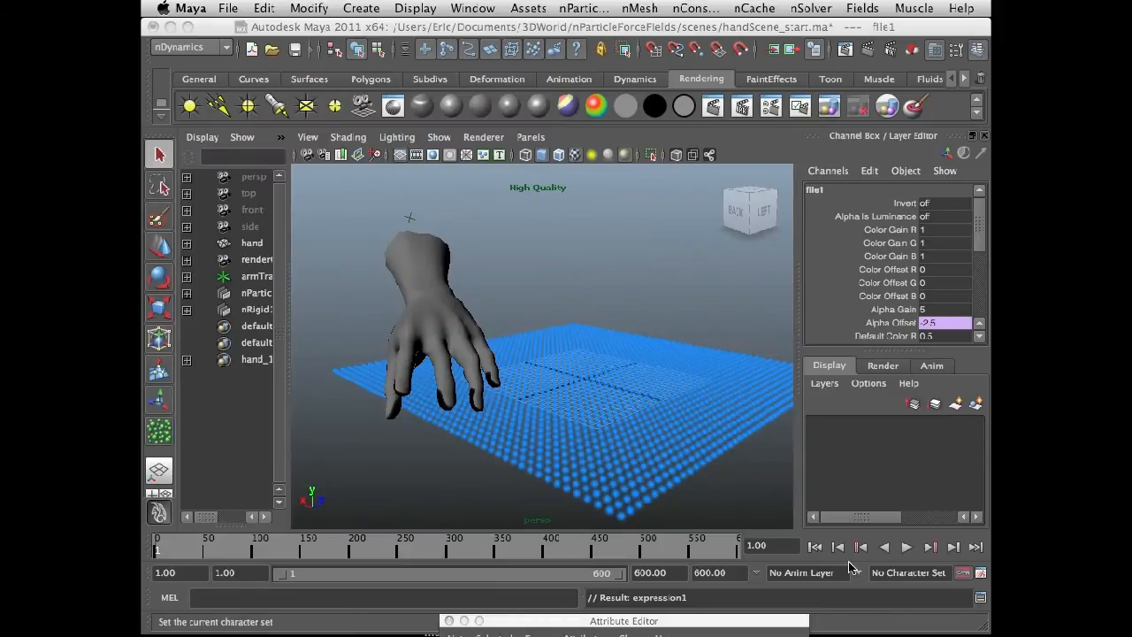
# Play the simulation to frame 101 with Alpha Gain 5, flinging particles upward
pyautogui.click(906, 547)
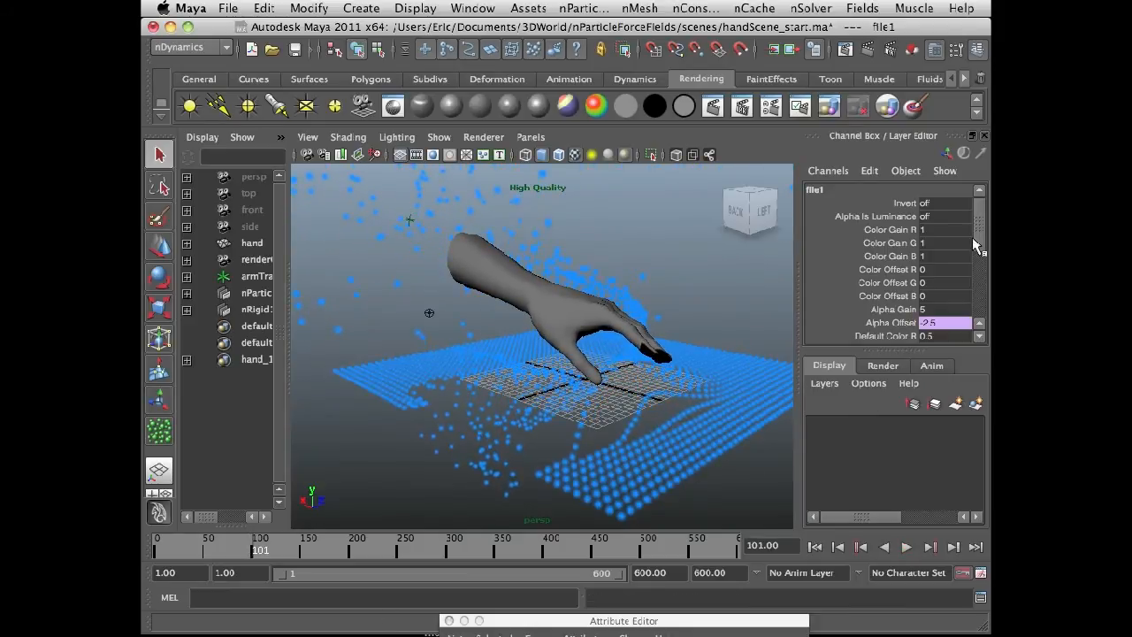
pyautogui.scroll(-3)
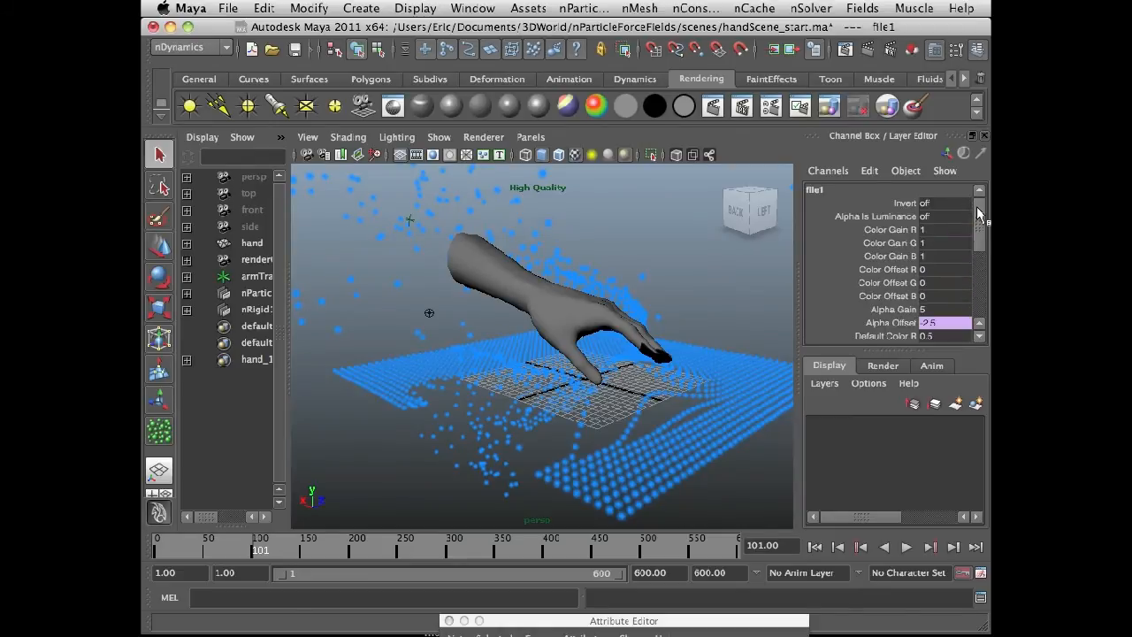
# Select nParticle1, set Conserve to 0.95, and rewind to frame 1
pyautogui.click(256, 292)
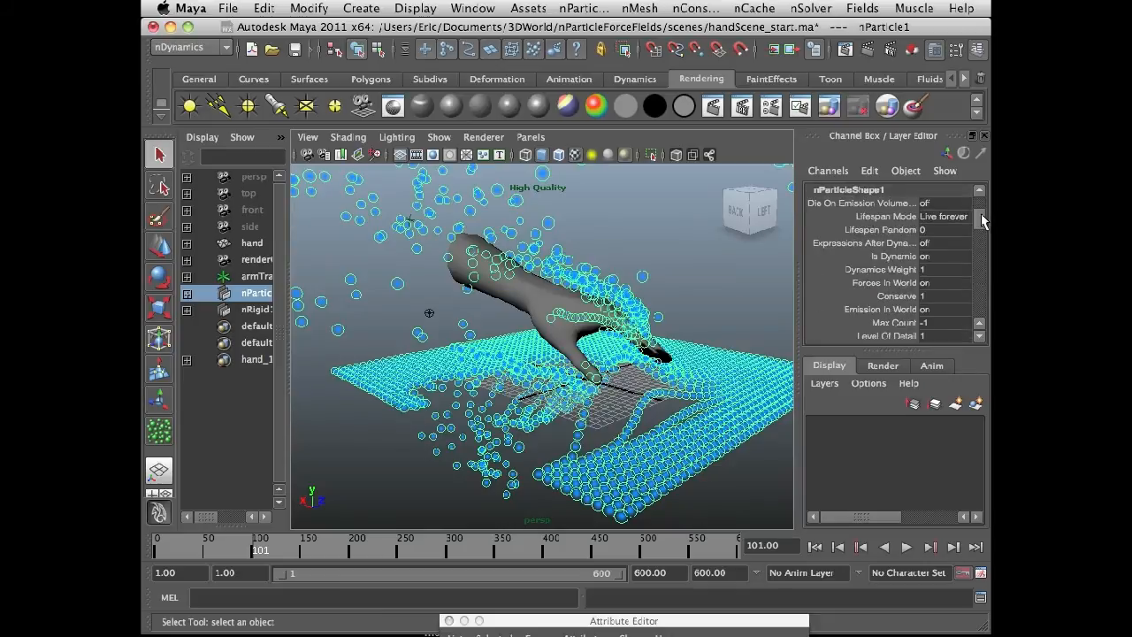
pyautogui.scroll(-3)
pyautogui.write('0.95')
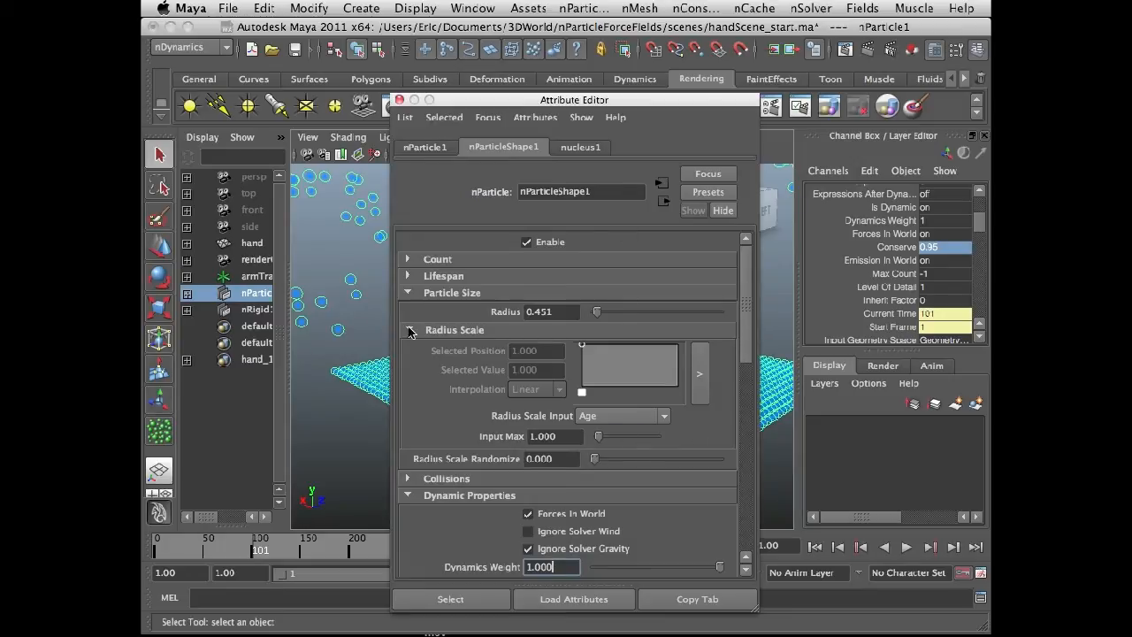
pyautogui.click(408, 330)
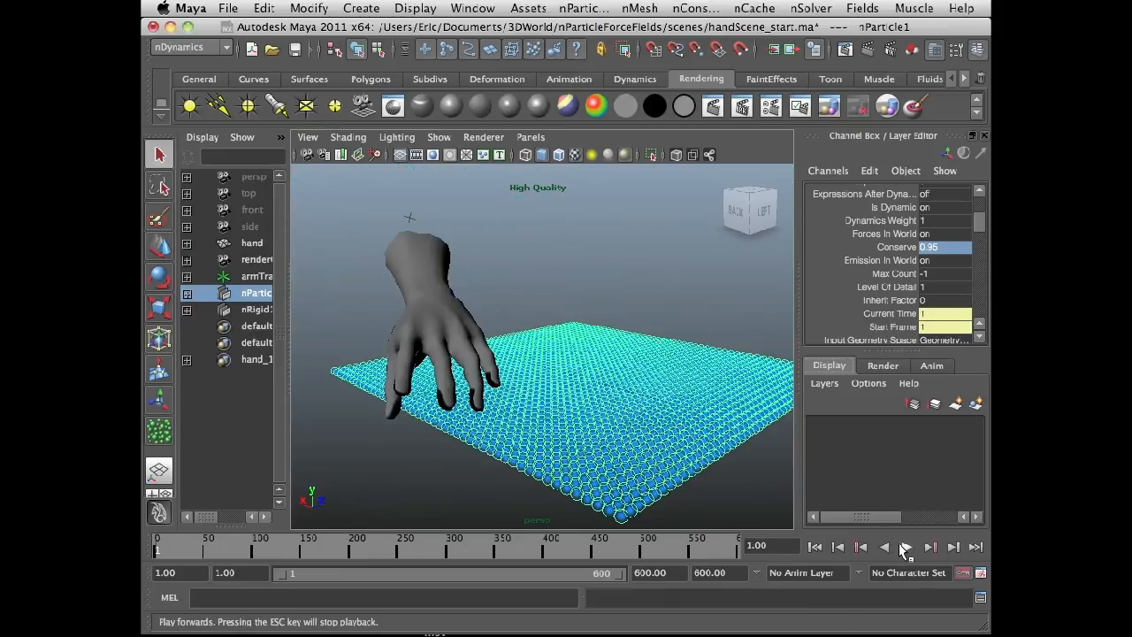
pyautogui.click(915, 547)
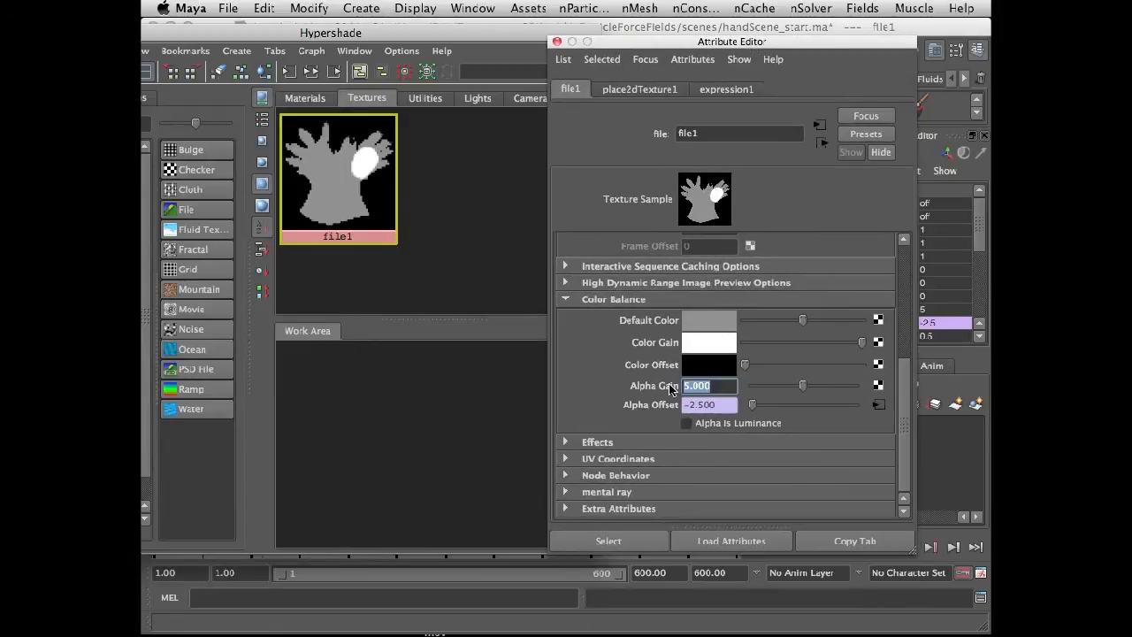
# Set file1's Alpha Gain to -5 so its Alpha Offset becomes 2.5
pyautogui.moveTo(802, 384); pyautogui.dragTo(757, 385)
pyautogui.write('-')
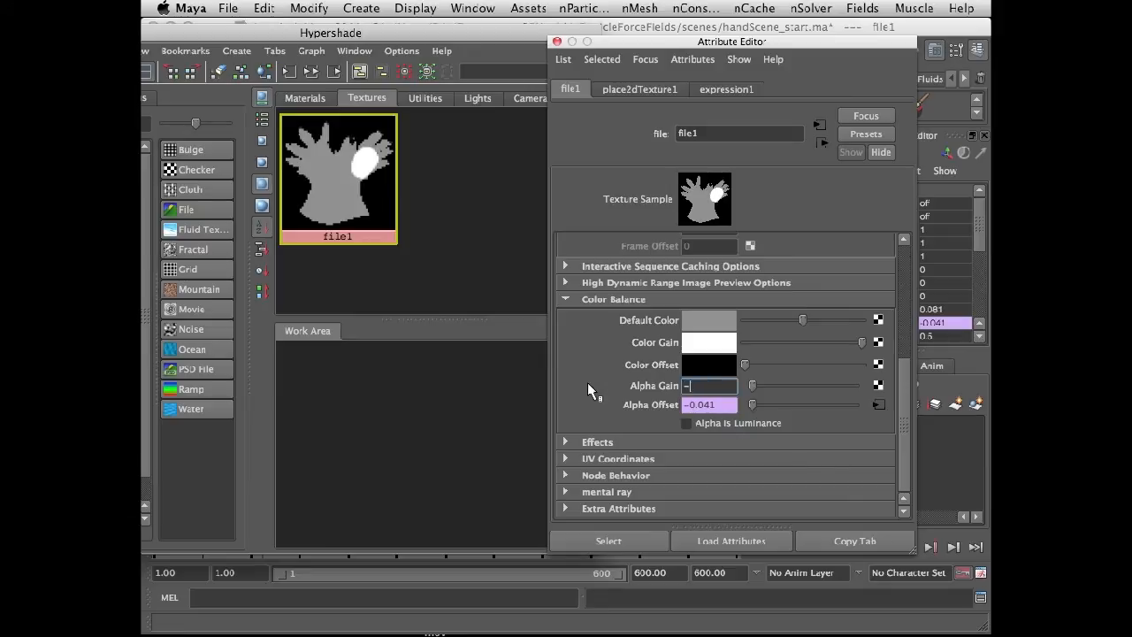
pyautogui.write('5')
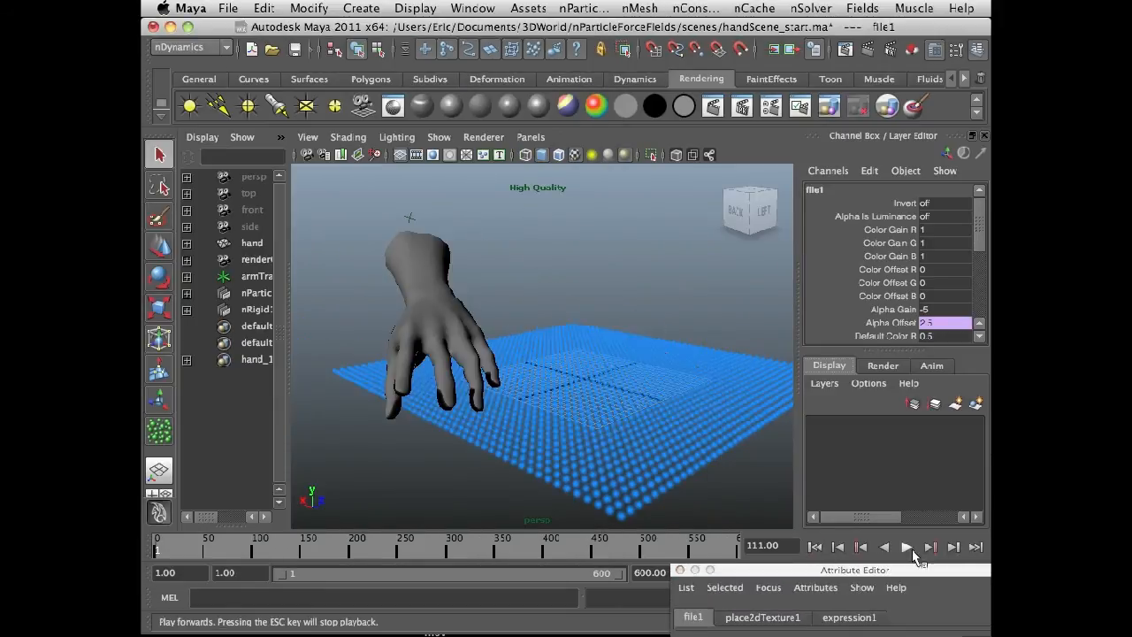
# Play the simulation with the reversed field, then stop it around frame 56
pyautogui.click(908, 547)
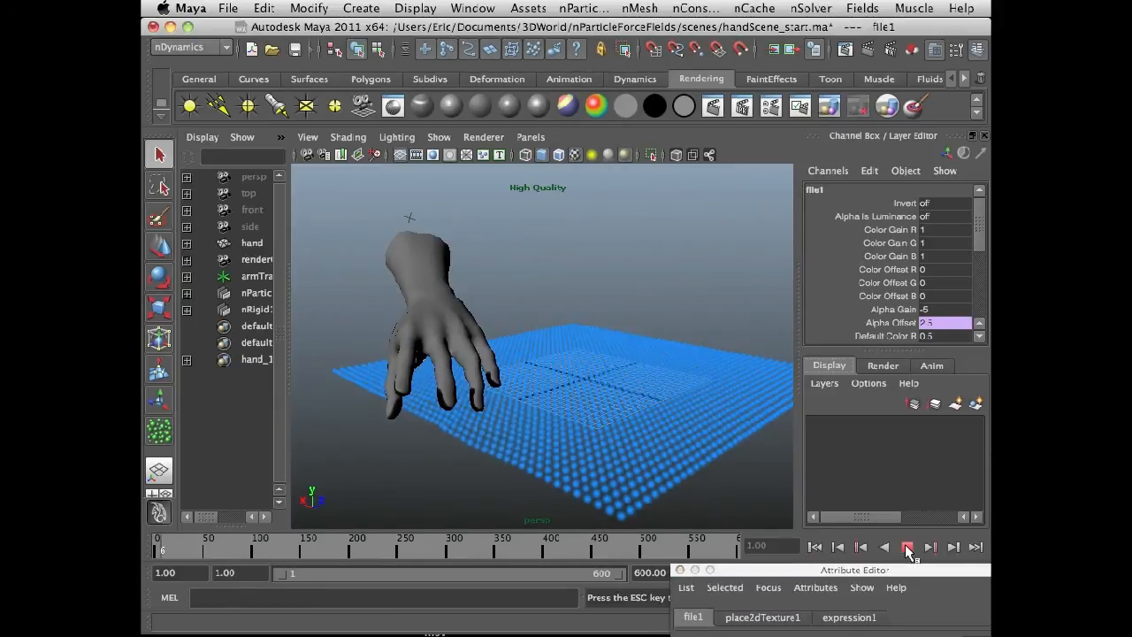
pyautogui.click(906, 547)
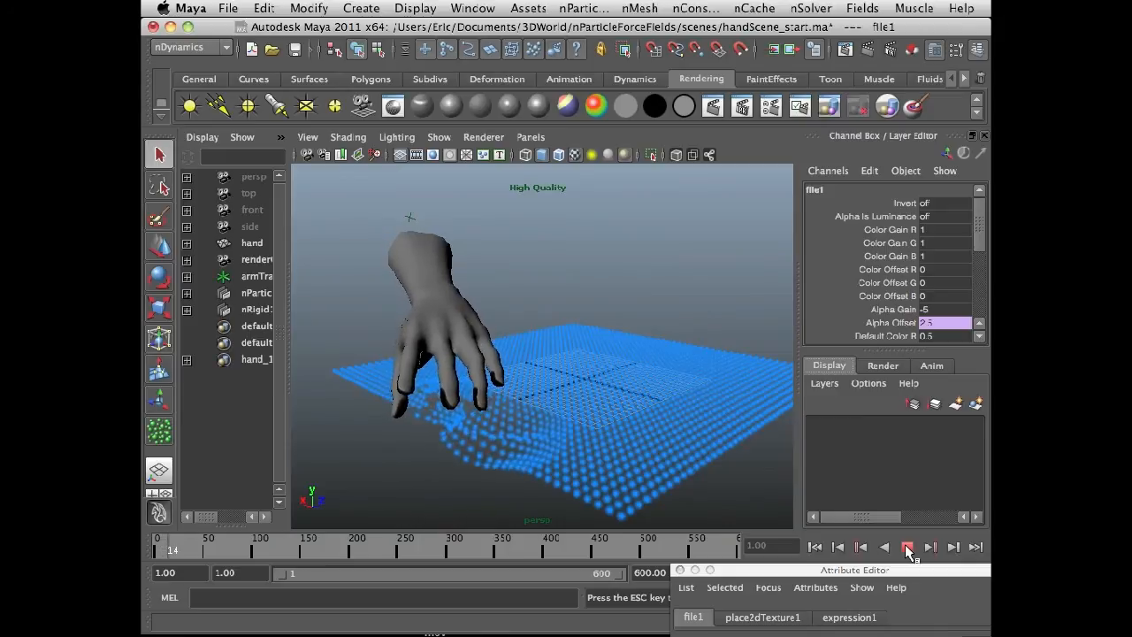
pyautogui.click(913, 547)
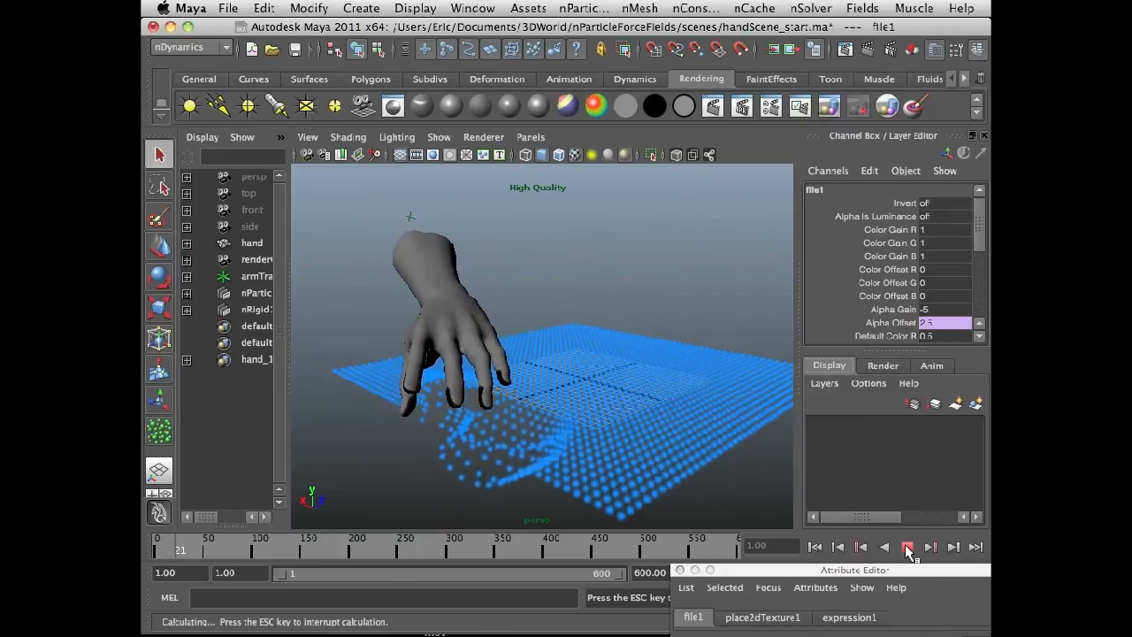
pyautogui.click(908, 547)
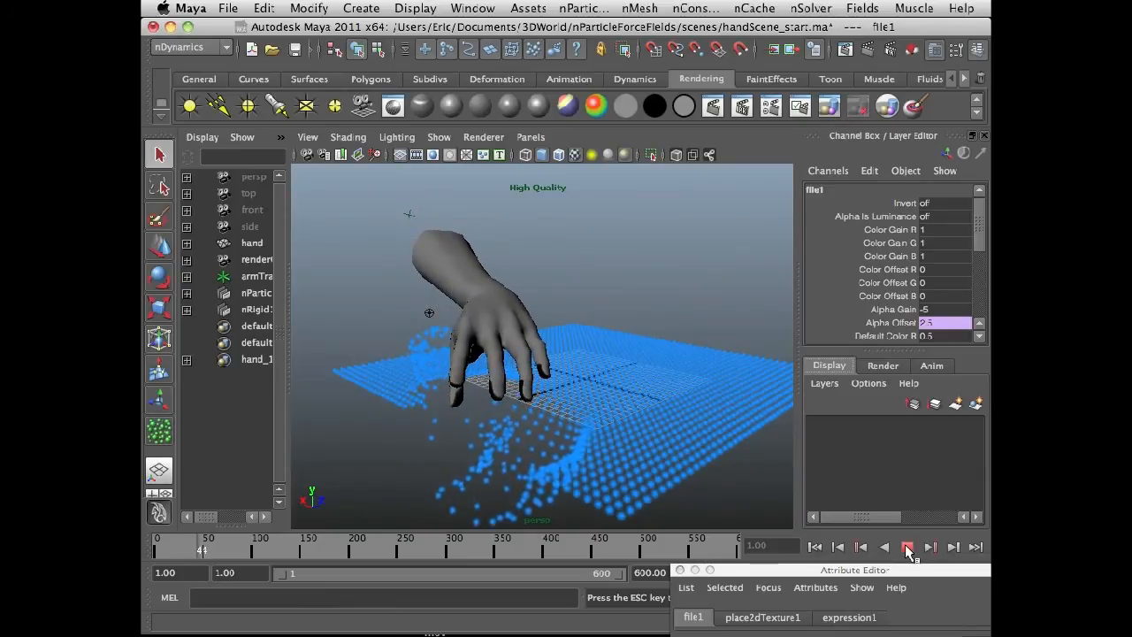
pyautogui.click(905, 548)
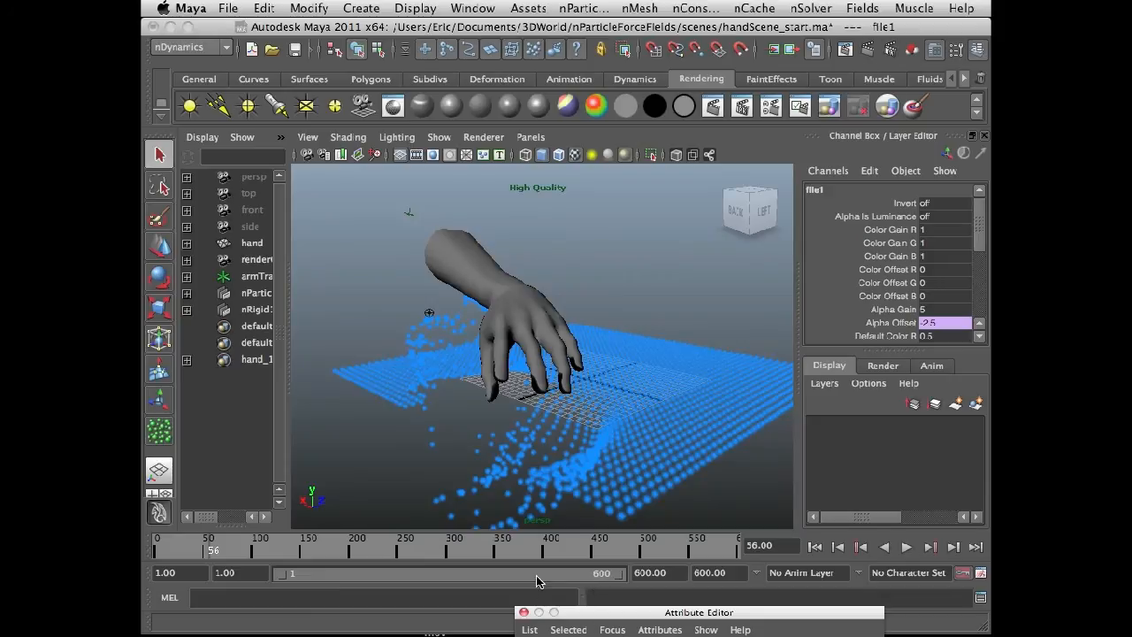
pyautogui.moveTo(597, 385)
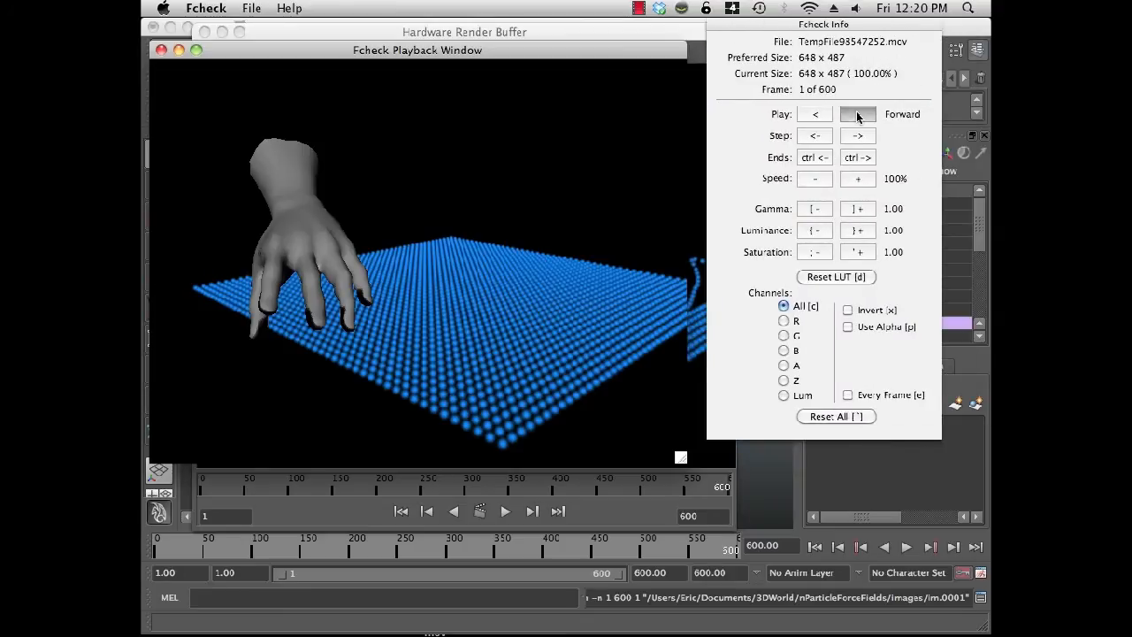
# Play back the 600-frame hardware render of the hand scattering particles in Fcheck
pyautogui.click(857, 113)
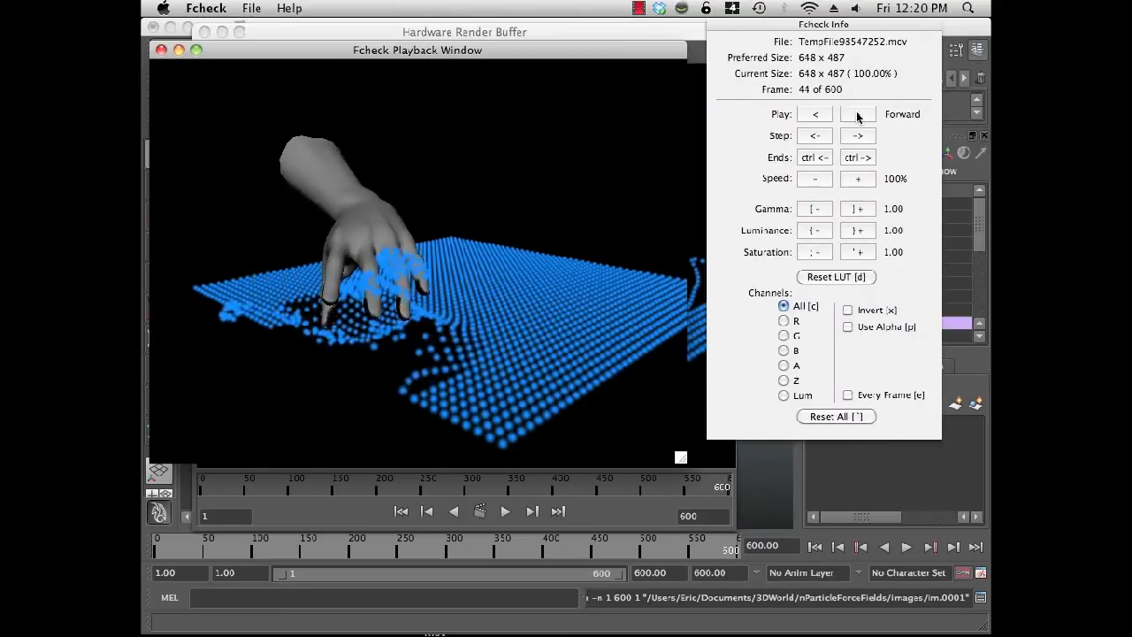
pyautogui.click(857, 113)
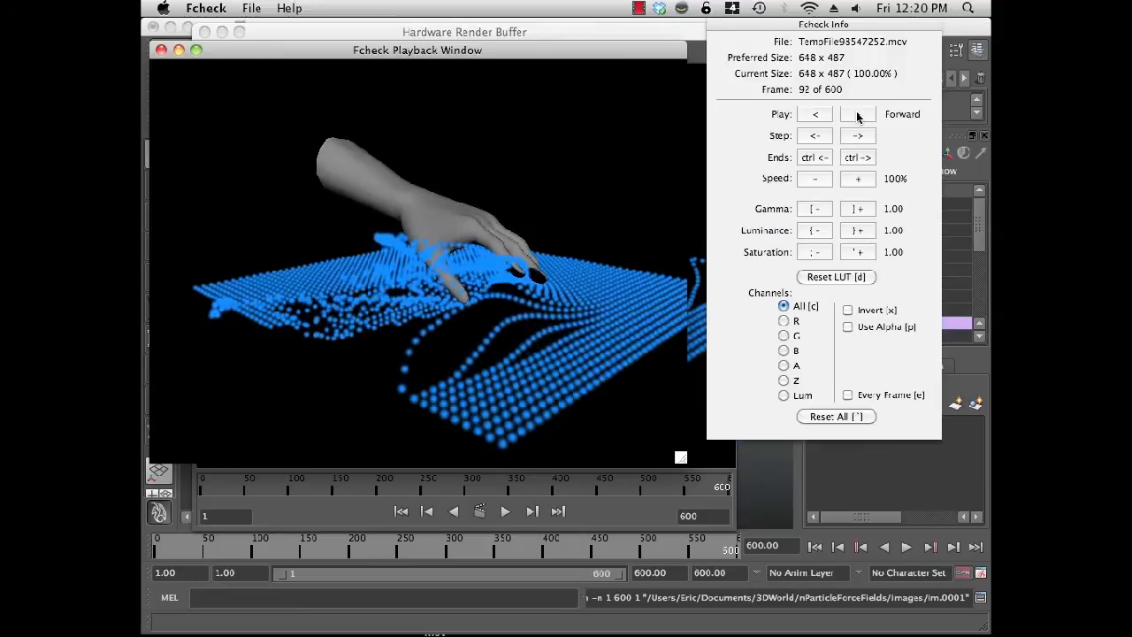
pyautogui.click(857, 113)
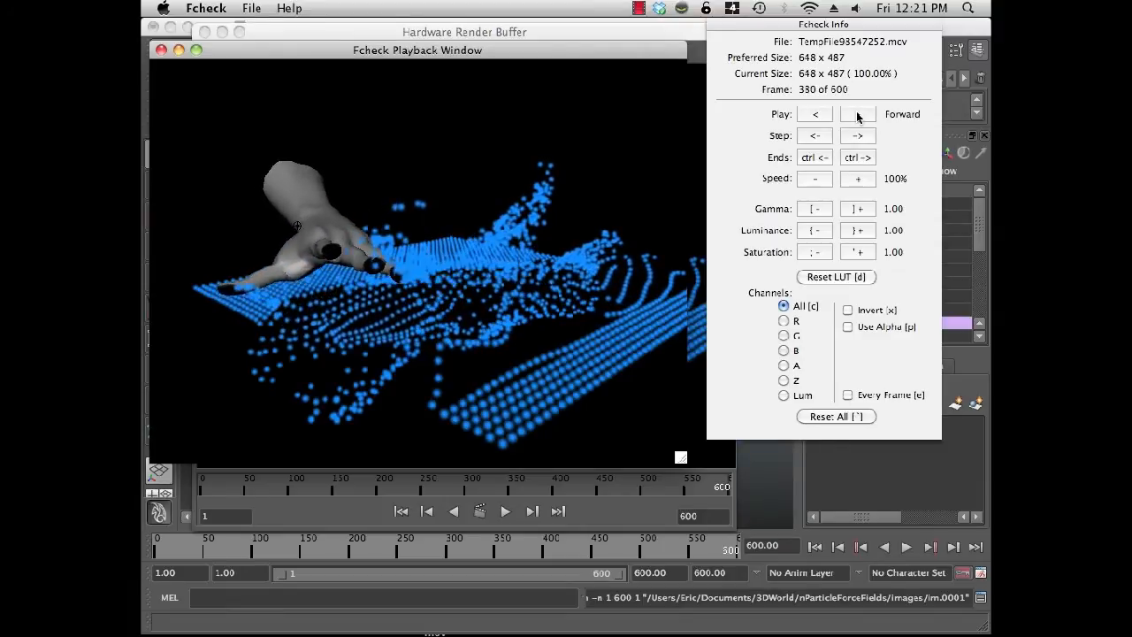
pyautogui.click(856, 114)
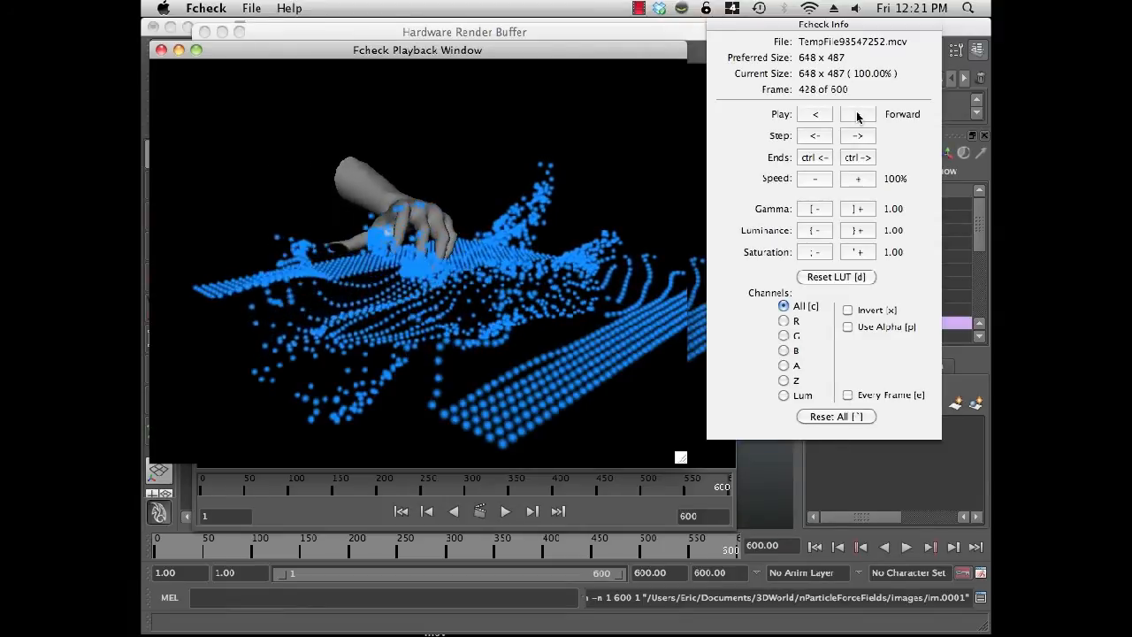
pyautogui.click(858, 114)
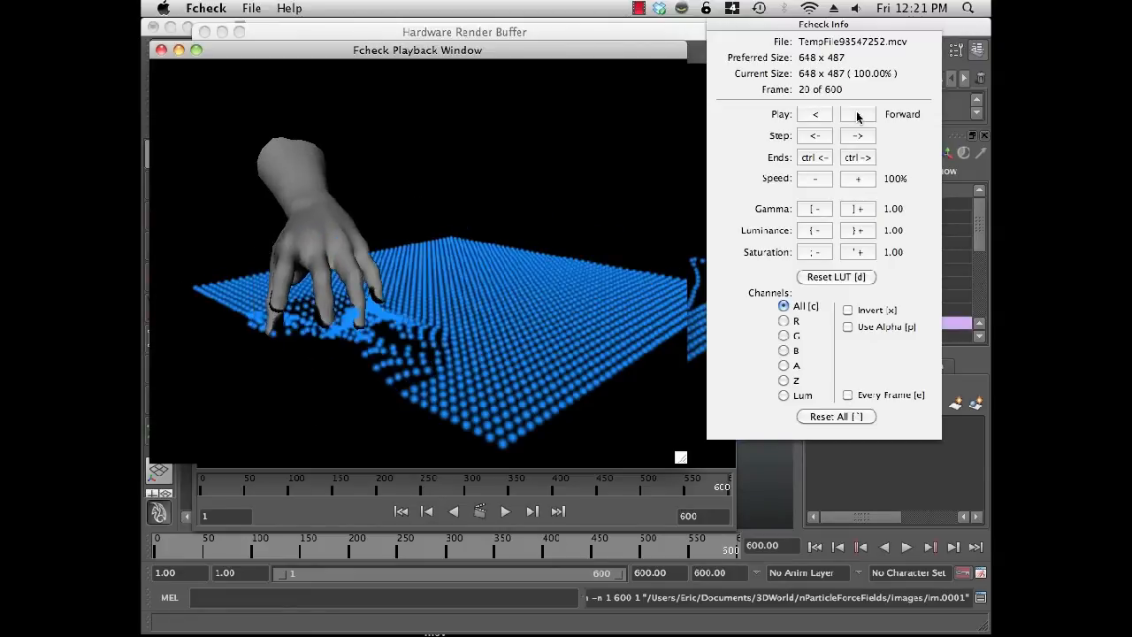
pyautogui.click(856, 113)
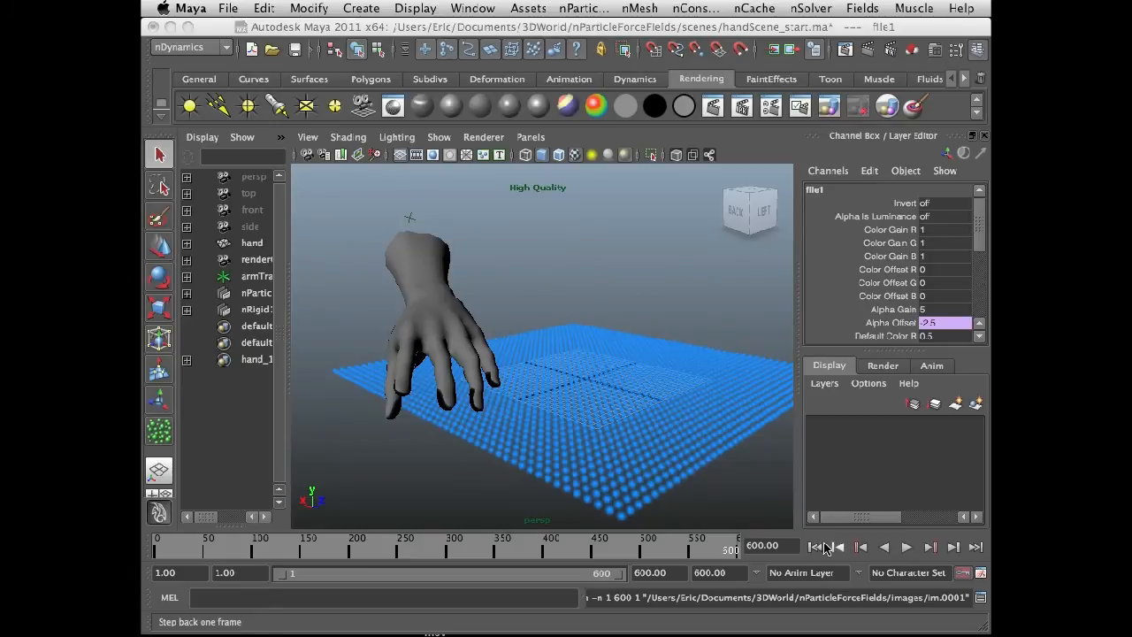
# Save the scene as handScene_end.ma, replacing the existing file, and select the nParticle
pyautogui.click(228, 8)
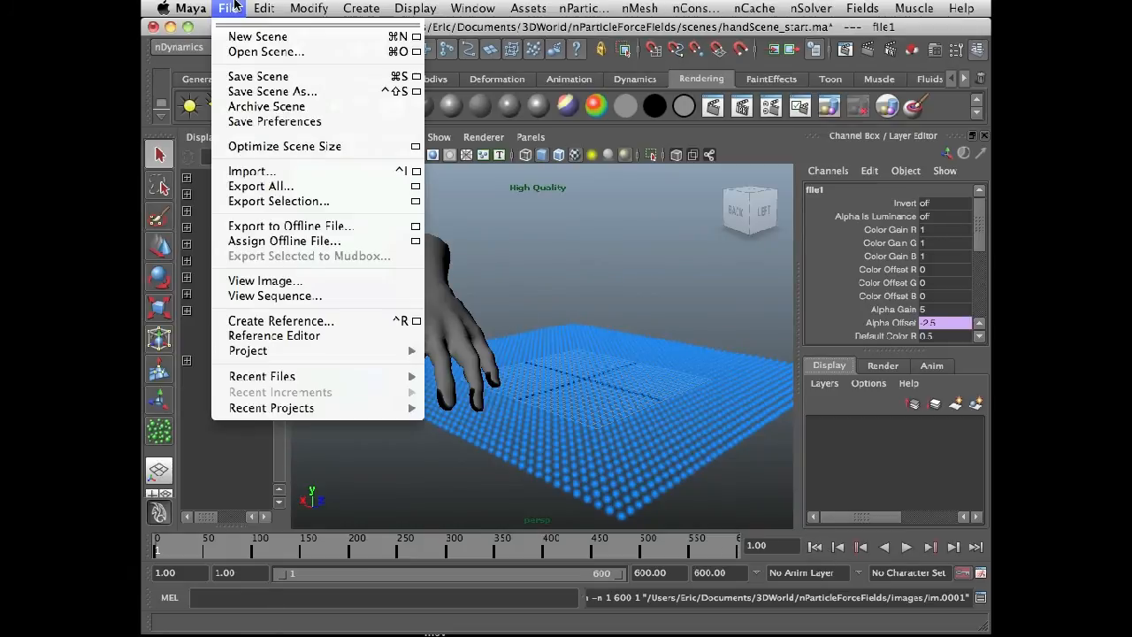
pyautogui.click(272, 91)
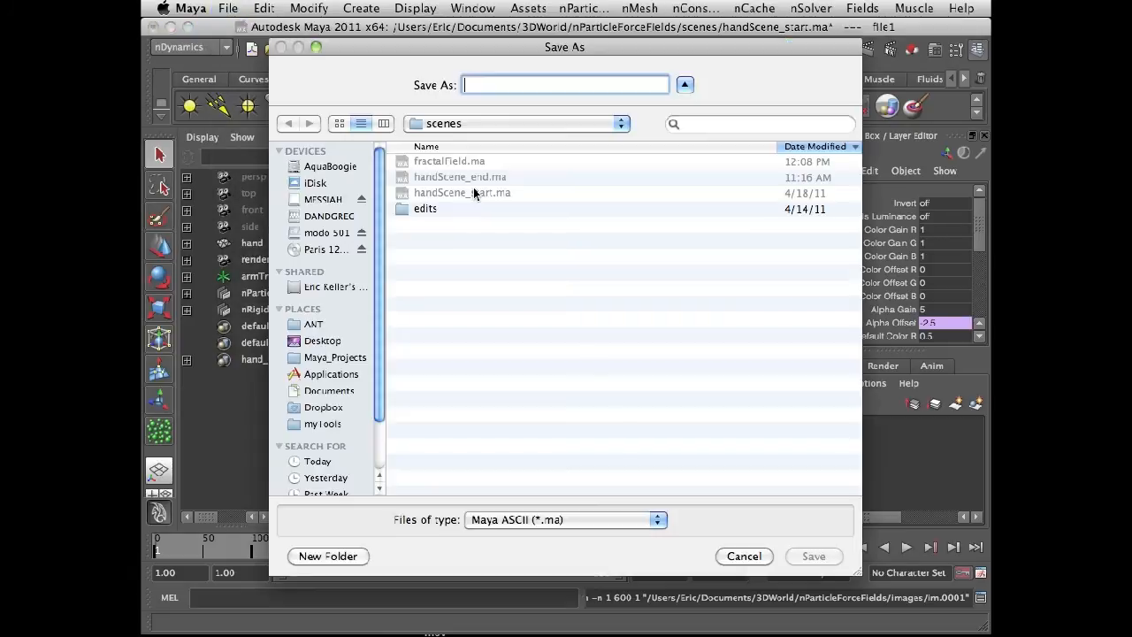
pyautogui.click(461, 177)
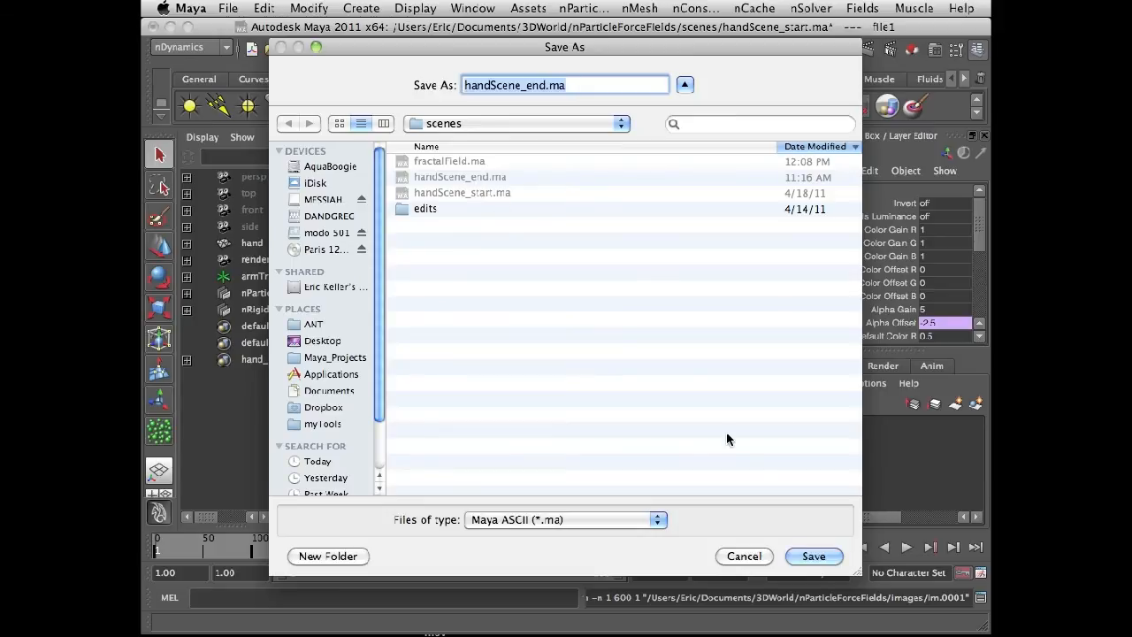
pyautogui.click(814, 555)
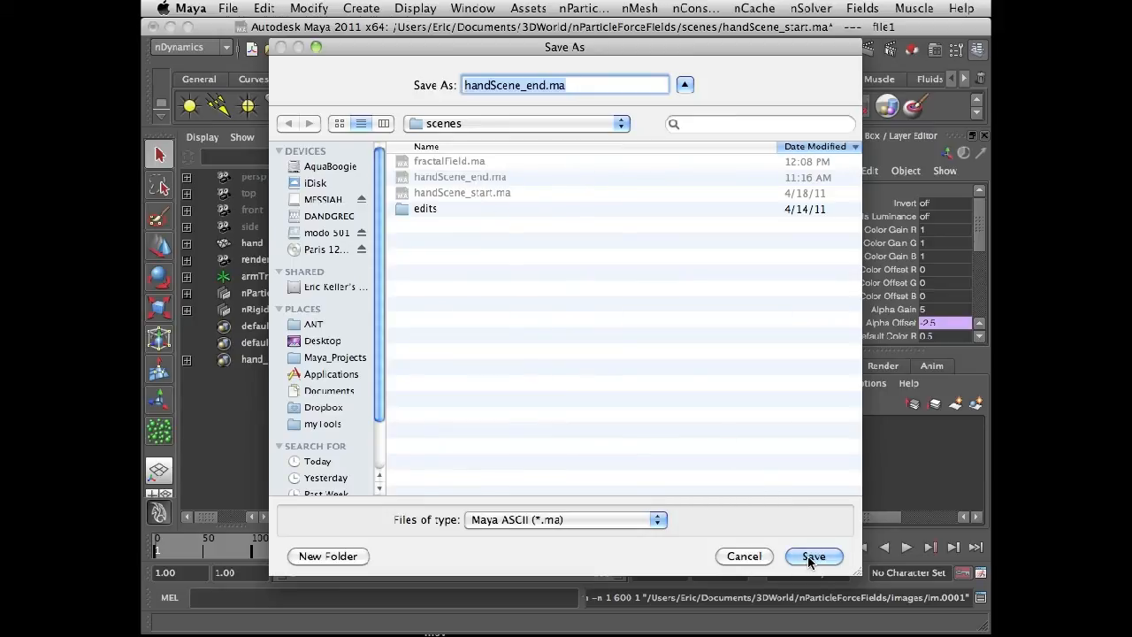
pyautogui.click(814, 556)
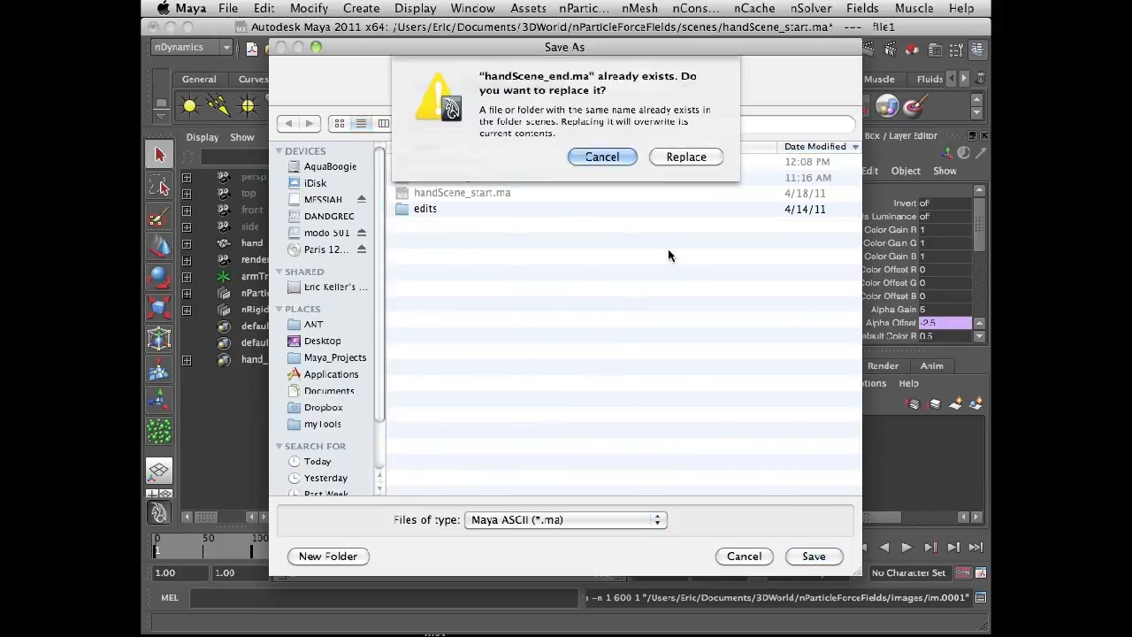
pyautogui.click(686, 156)
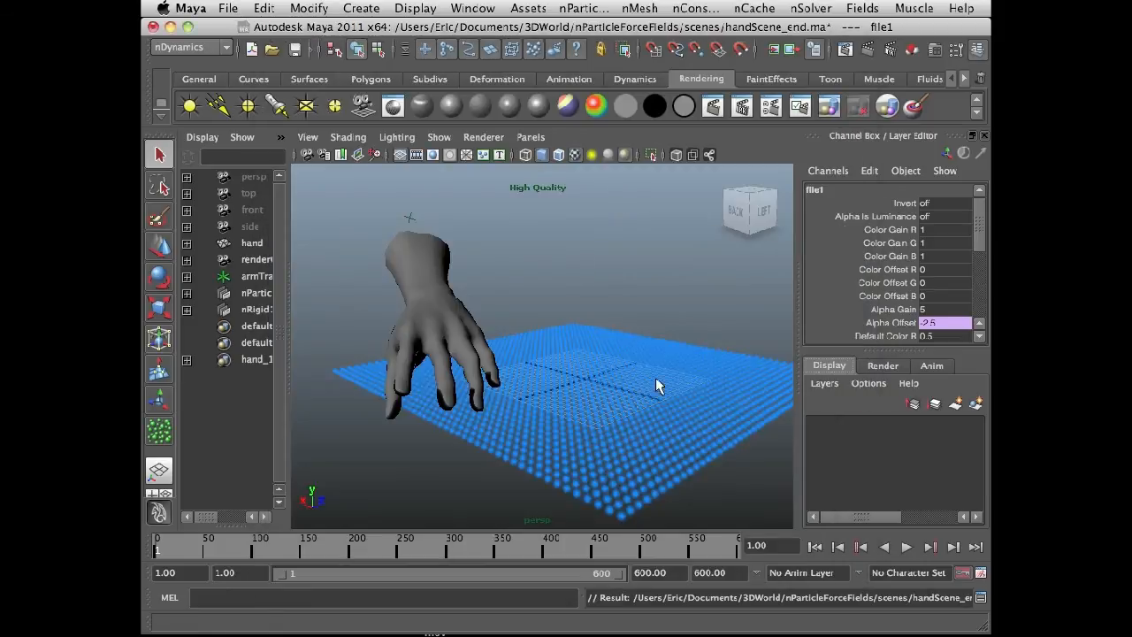
pyautogui.click(256, 291)
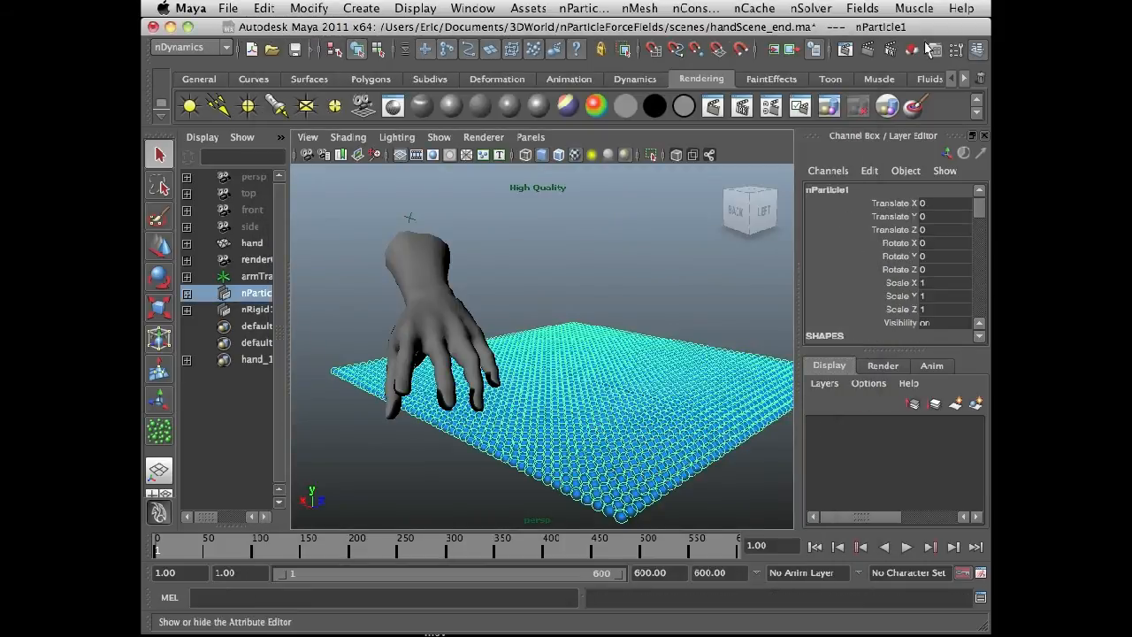
# Drive nParticleShape1's radius scale by Speed, keeping radius zero until high speeds
pyautogui.click(937, 50)
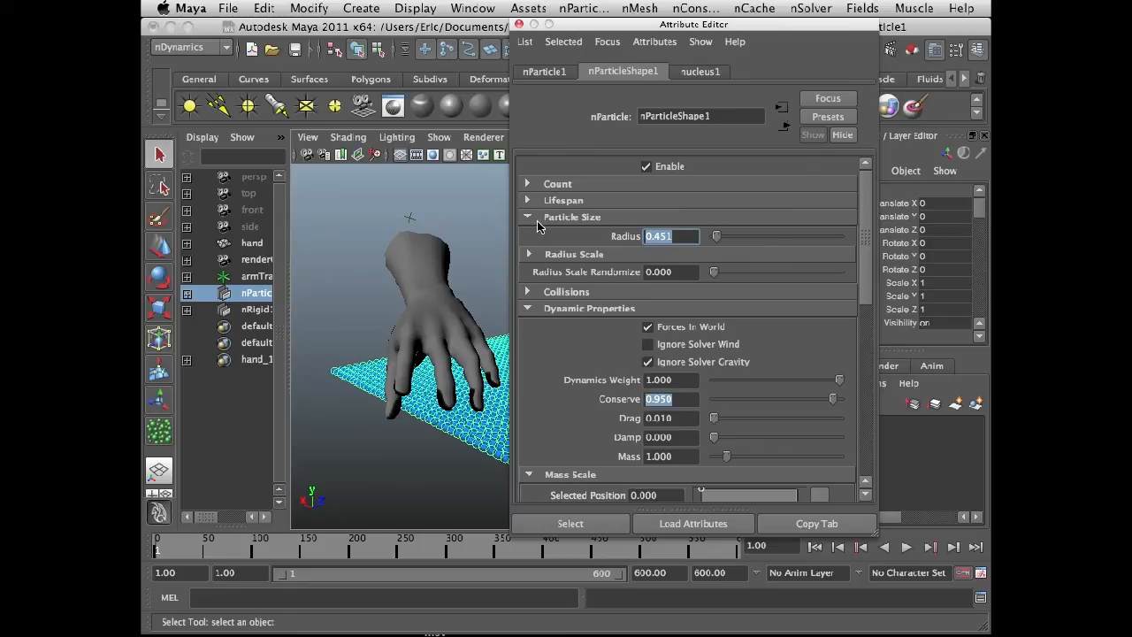
pyautogui.click(529, 254)
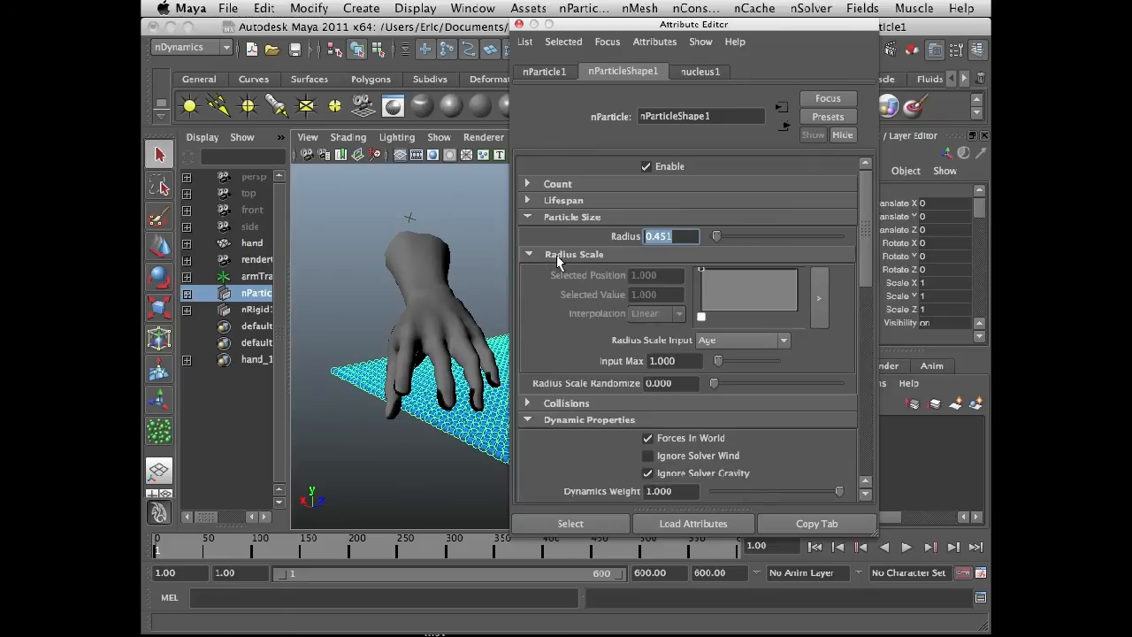
pyautogui.click(741, 340)
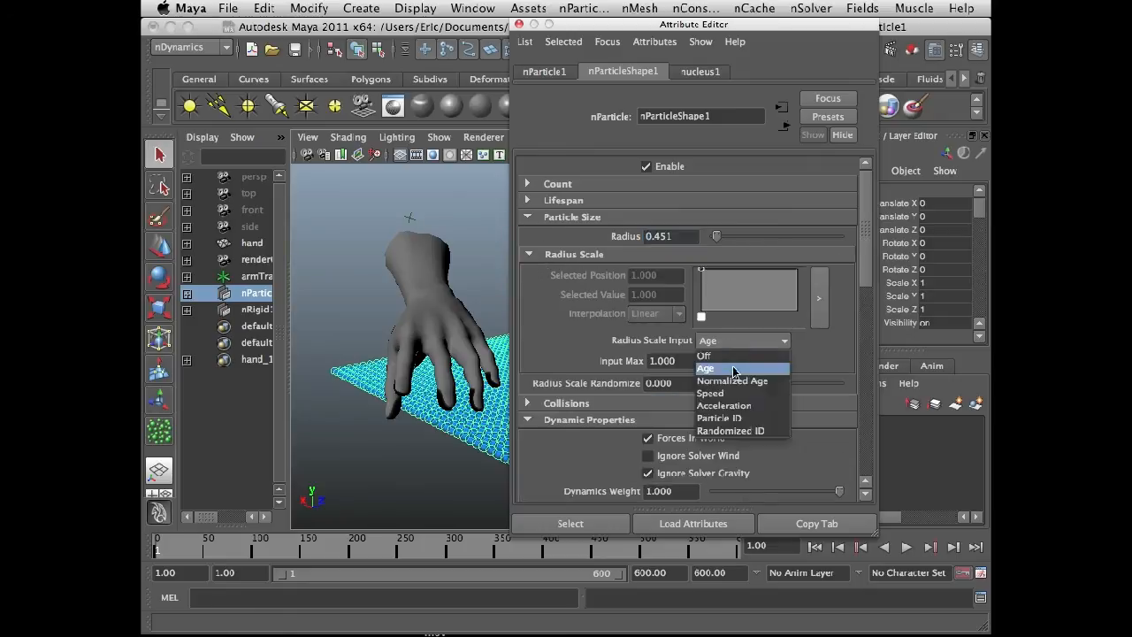
pyautogui.click(710, 392)
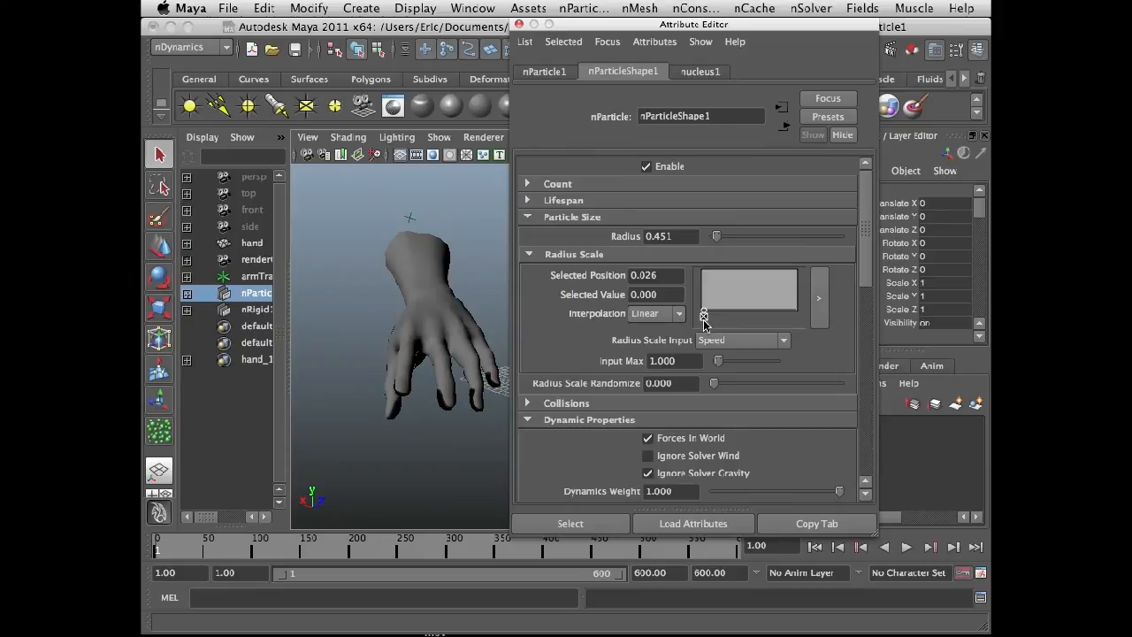
pyautogui.moveTo(703, 315); pyautogui.dragTo(792, 316)
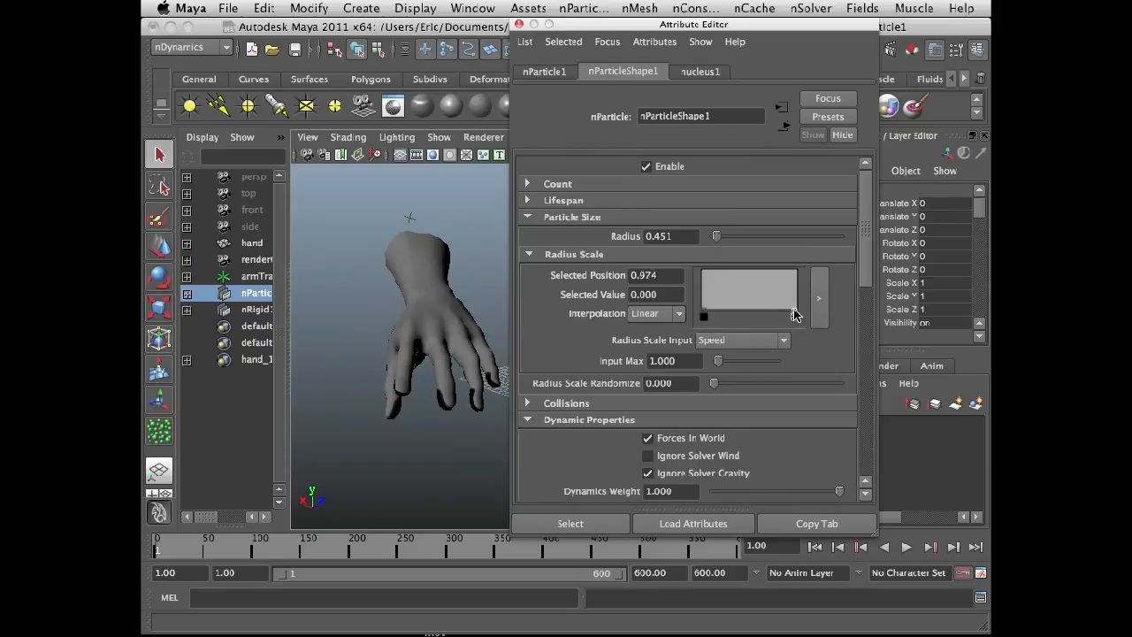
pyautogui.moveTo(791, 316); pyautogui.dragTo(796, 316)
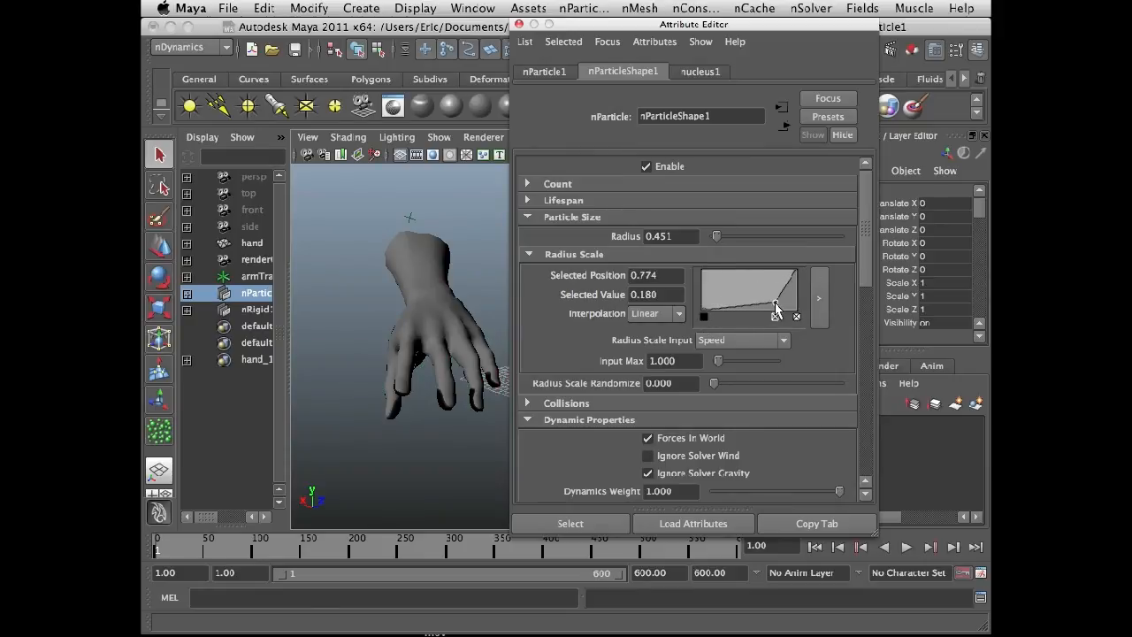
pyautogui.moveTo(777, 310); pyautogui.dragTo(792, 314)
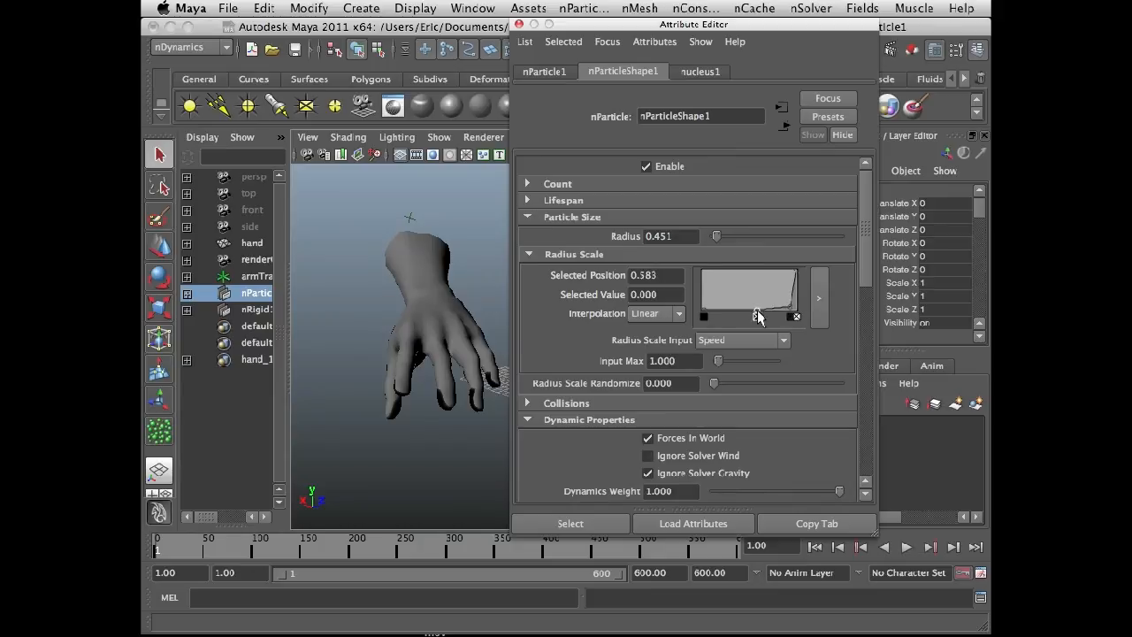
pyautogui.moveTo(759, 316); pyautogui.dragTo(774, 316)
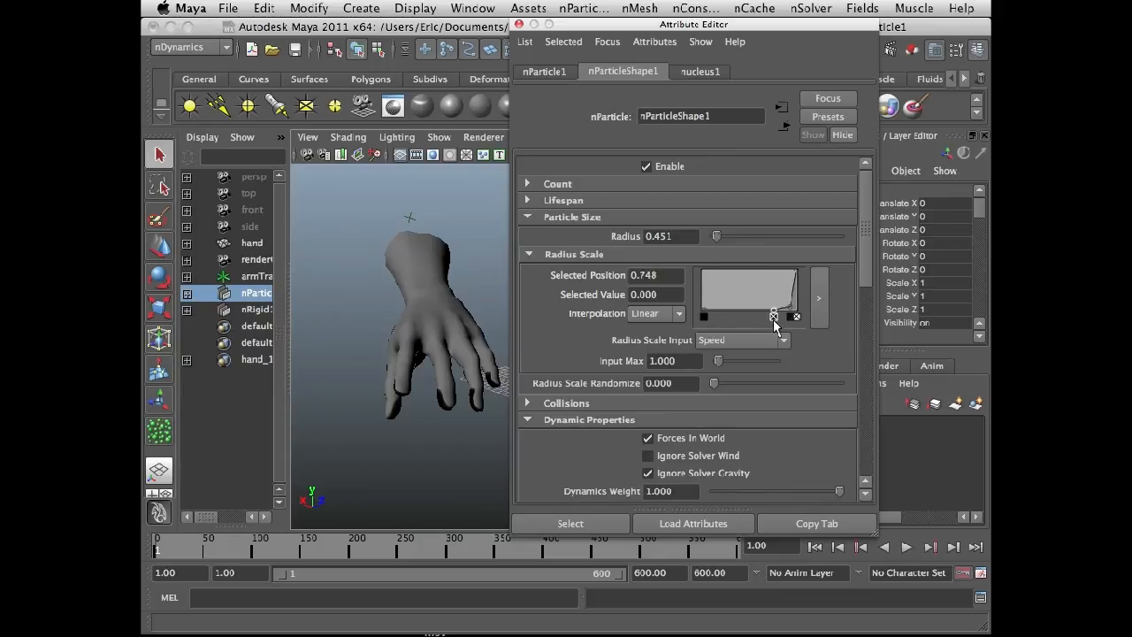
# Give both radius ramp points Spline interpolation and steepen the rising curve
pyautogui.click(818, 298)
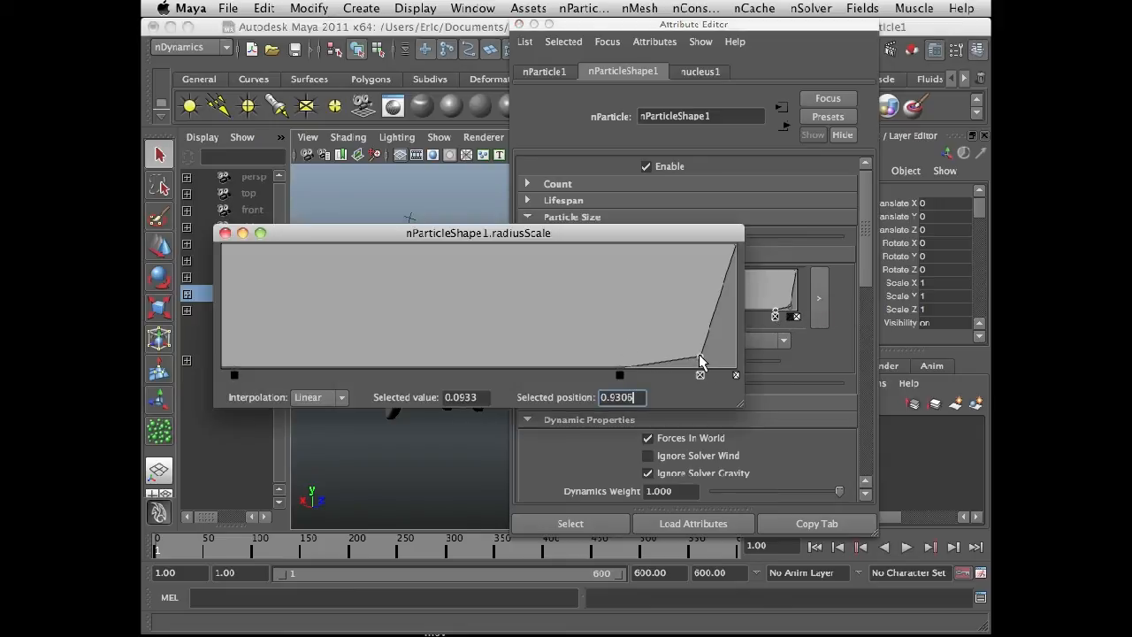
pyautogui.click(318, 397)
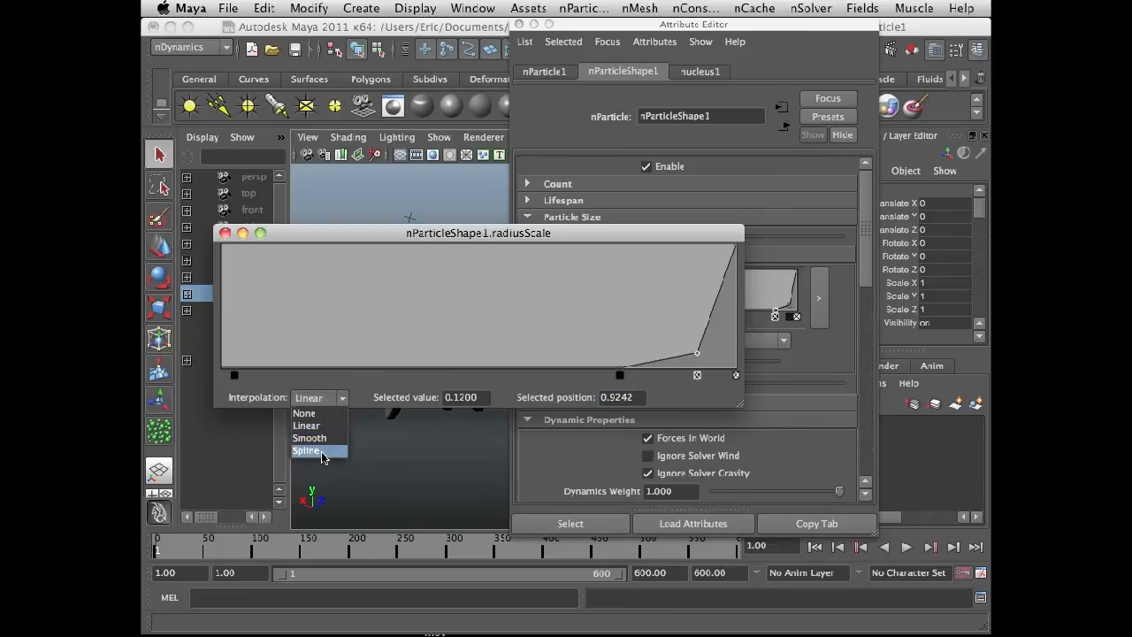
pyautogui.click(306, 451)
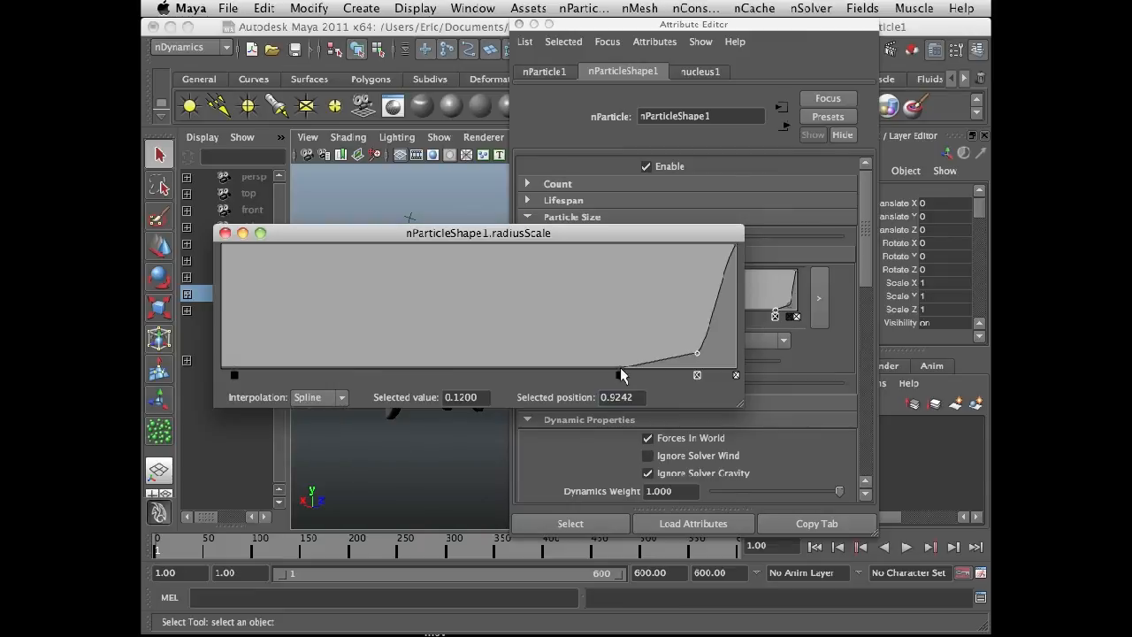
pyautogui.click(319, 397)
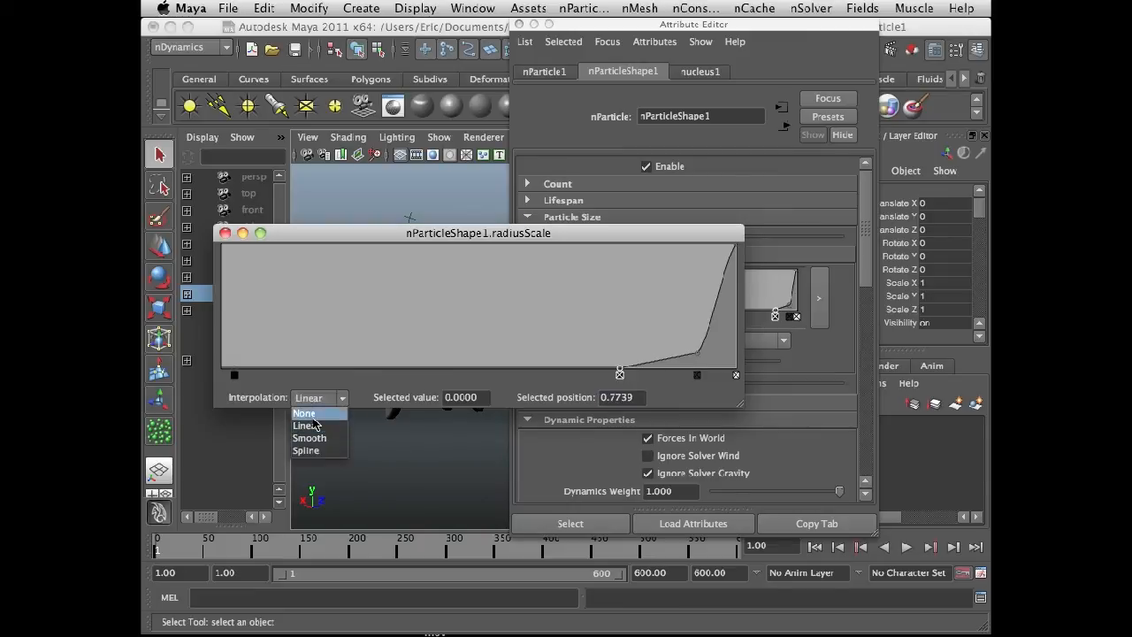
pyautogui.click(306, 450)
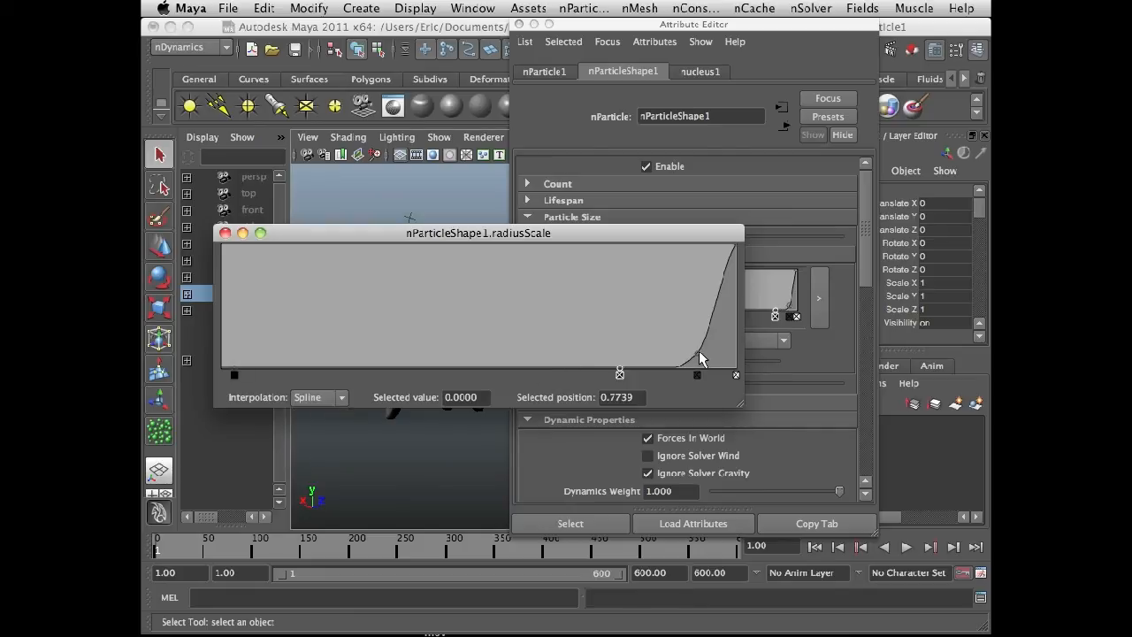
pyautogui.moveTo(696, 374); pyautogui.dragTo(689, 350)
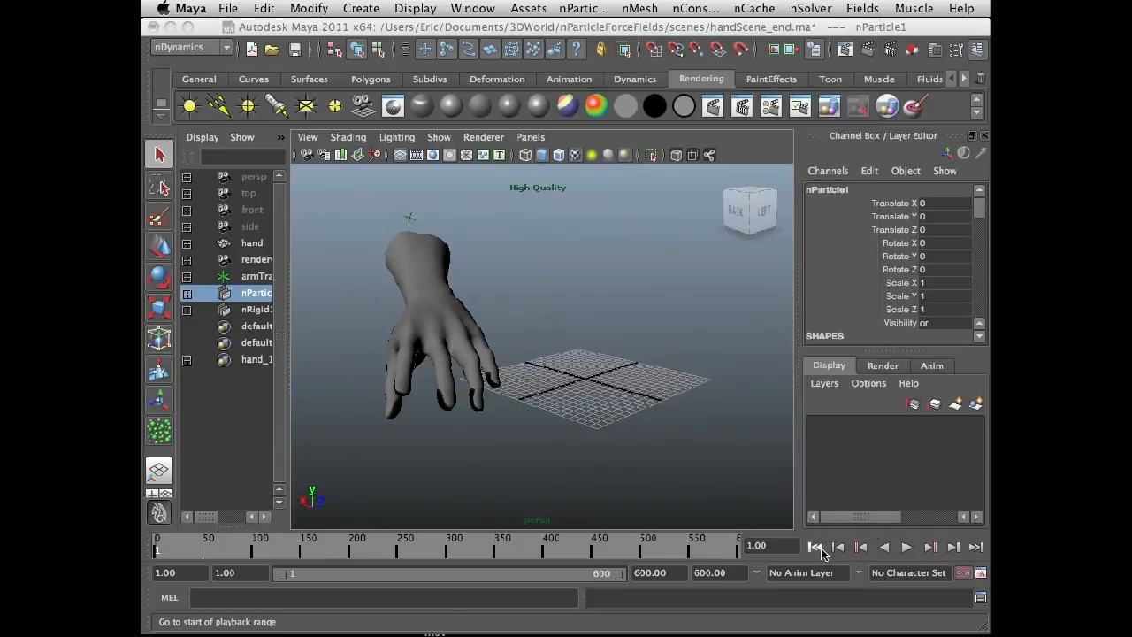
# Run the speed-scaled particle simulation, then return to the start of the playback range
pyautogui.click(911, 547)
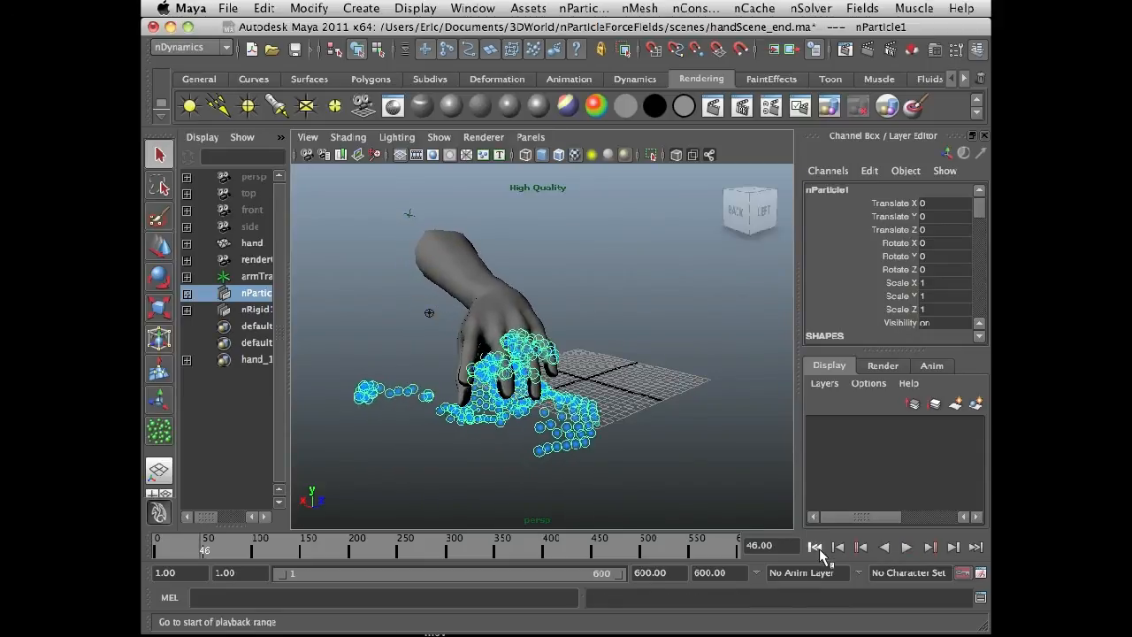
pyautogui.click(816, 547)
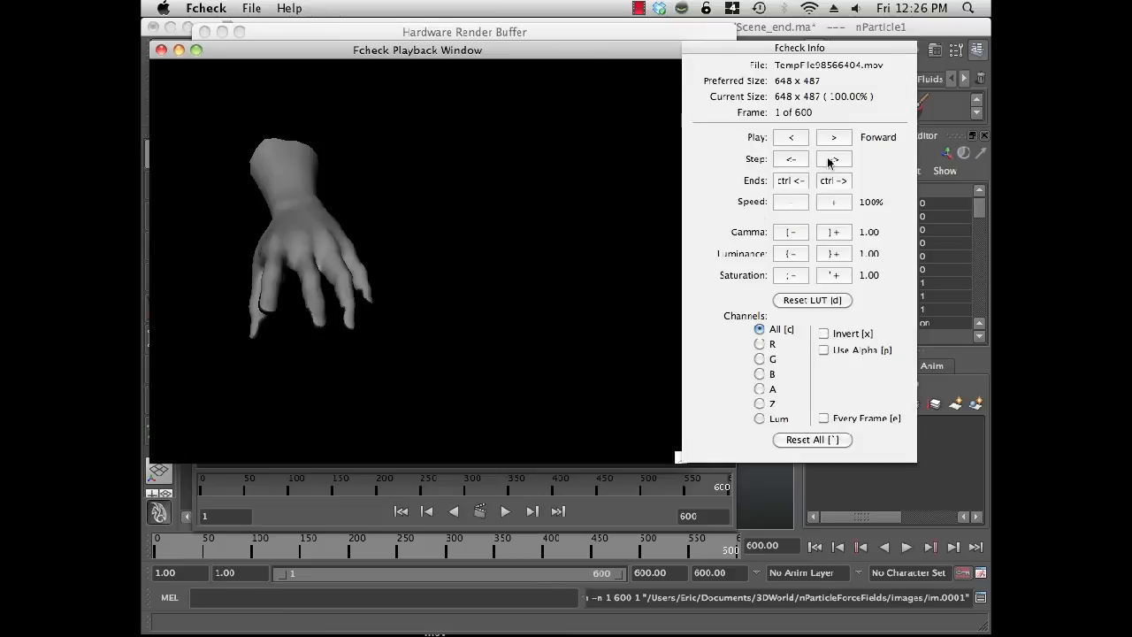
# Step forward through the new Fcheck render to frame 11
pyautogui.click(833, 159)
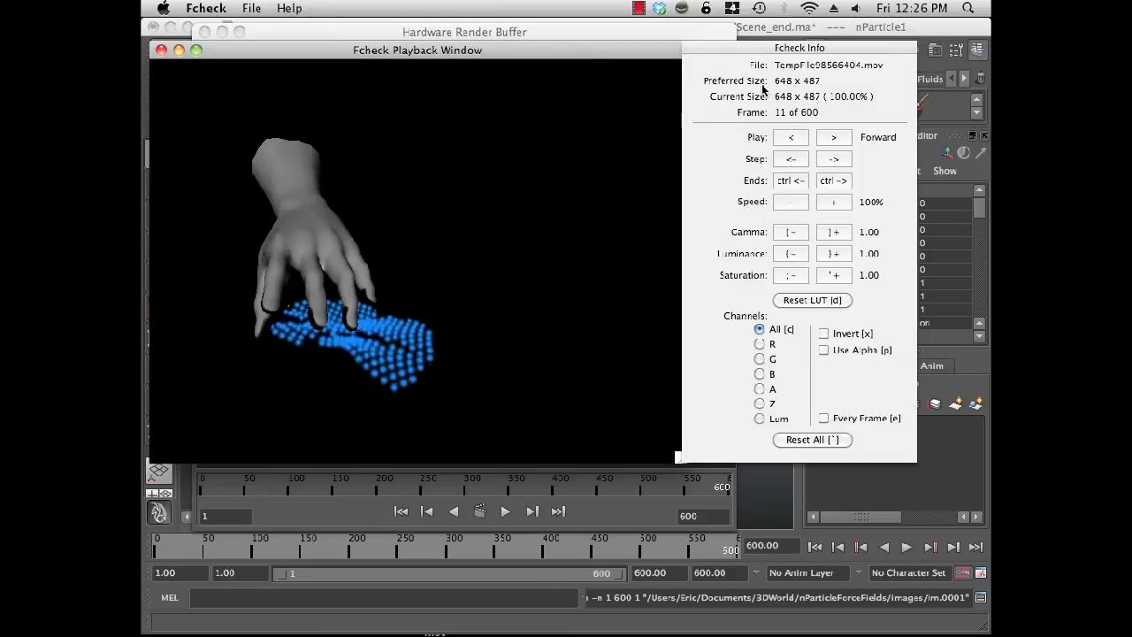